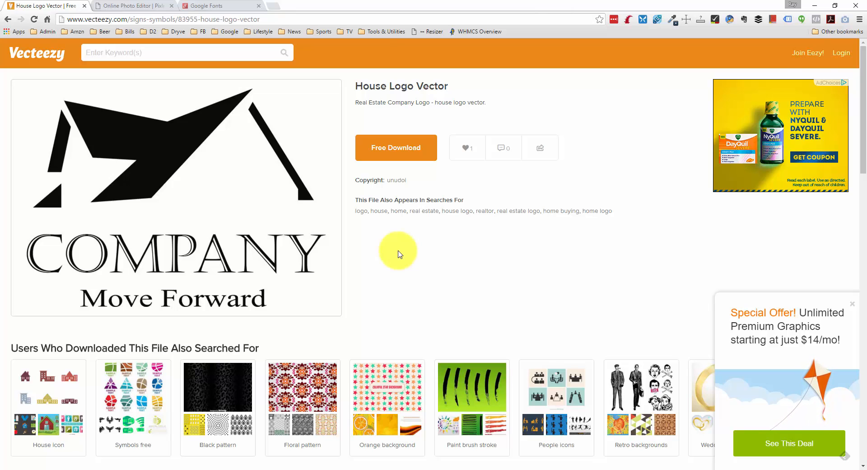
Abandon a new blank image and open the MILORI house logo from the computer.
left_click(133, 6)
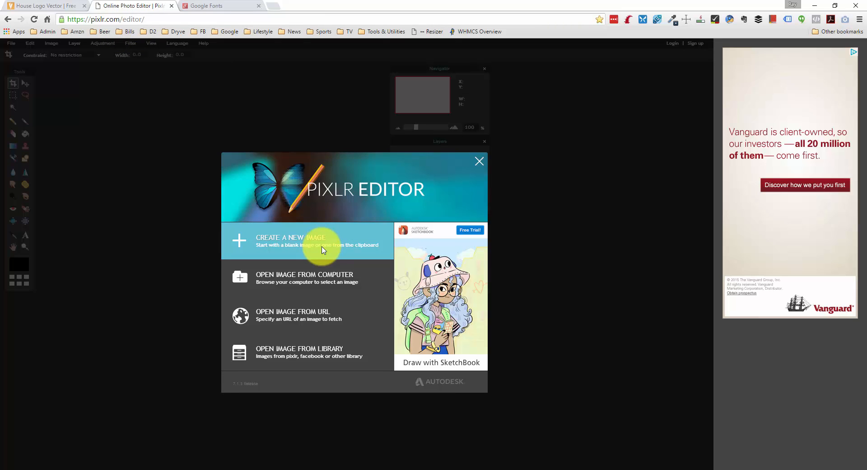
left_click(307, 240)
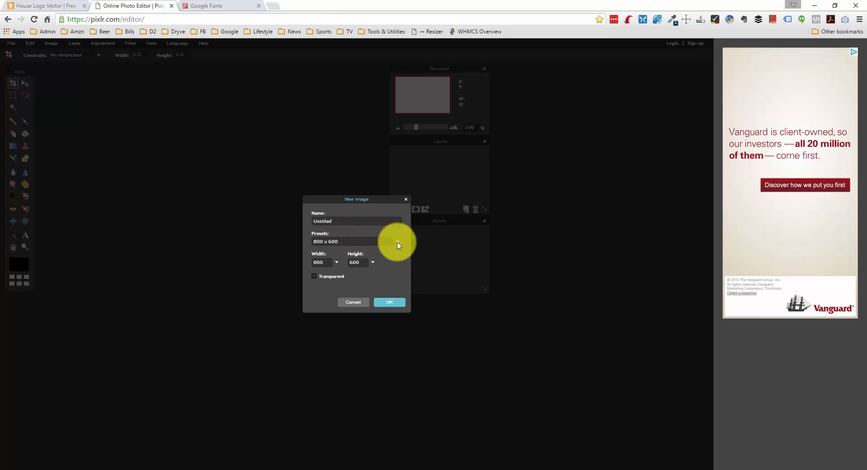
left_click(353, 302)
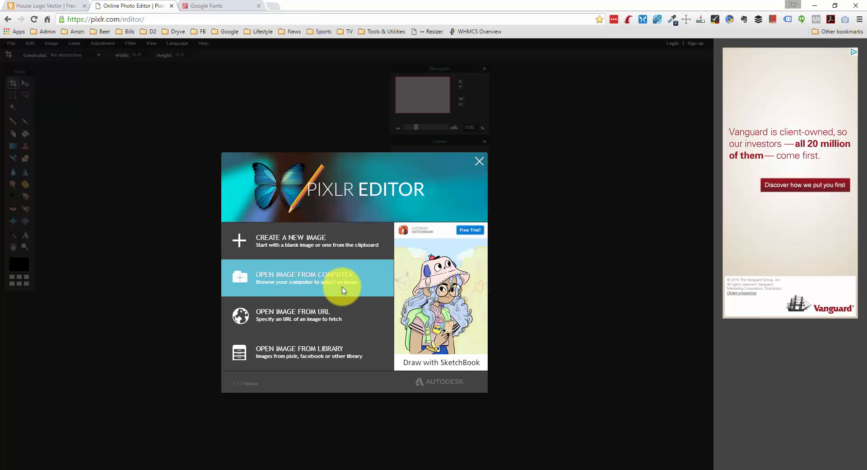
left_click(304, 277)
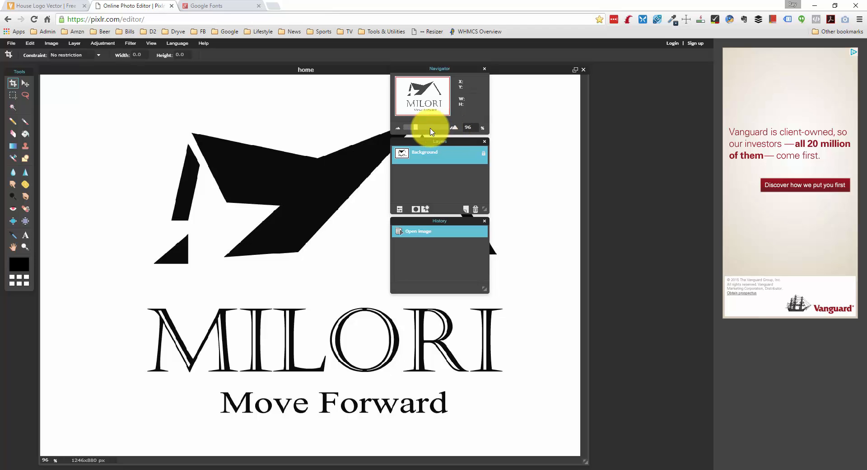
Zoom the Navigator out to 50% so the whole MILORI logo fits in view.
left_click_drag(416, 127, 411, 128)
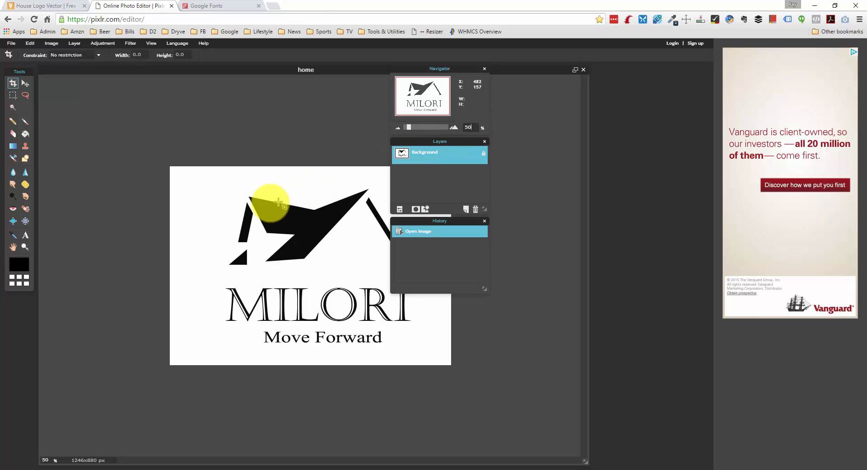
mouse_move(365, 197)
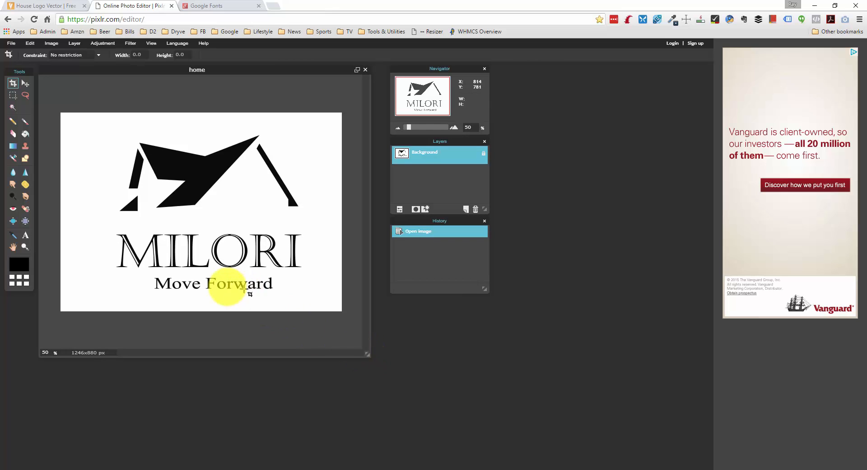
mouse_move(168, 245)
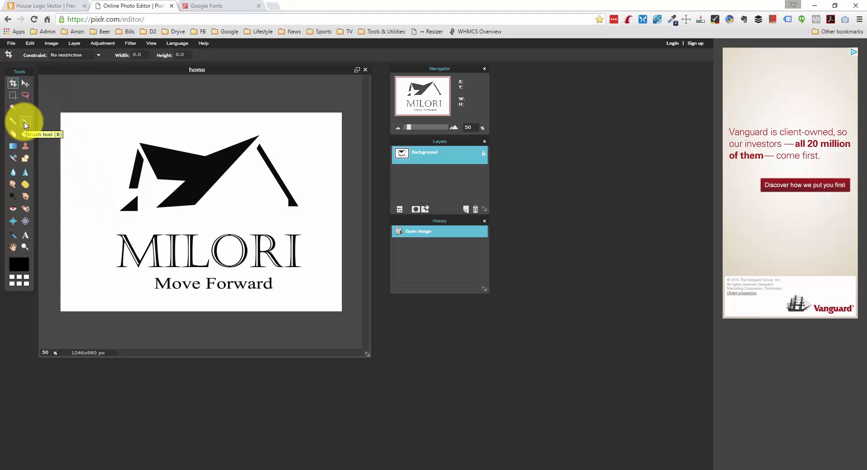
Set up the Brush tool with the largest 200 px round brush in white.
left_click(24, 121)
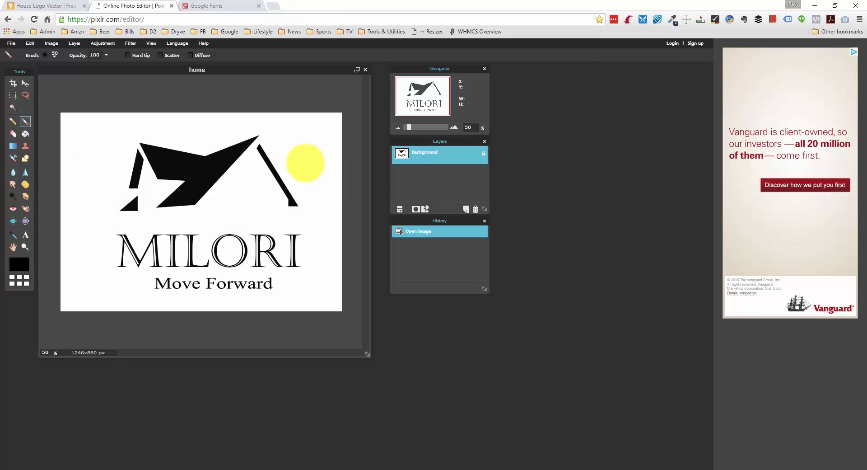
left_click(54, 57)
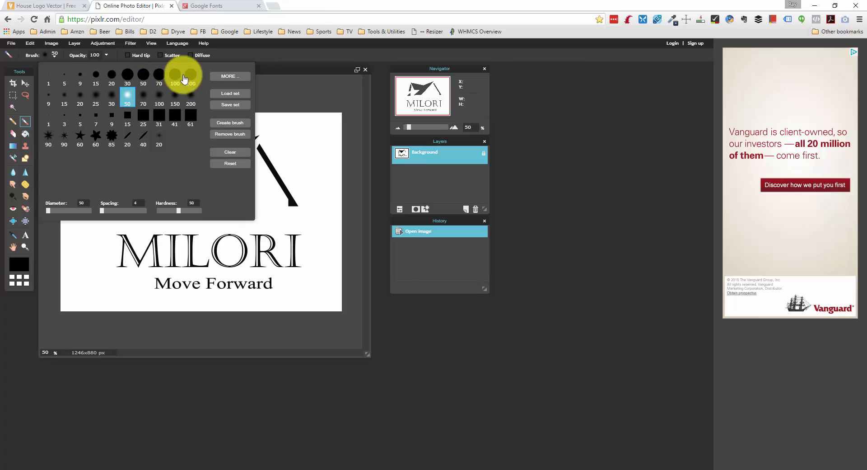
left_click(190, 75)
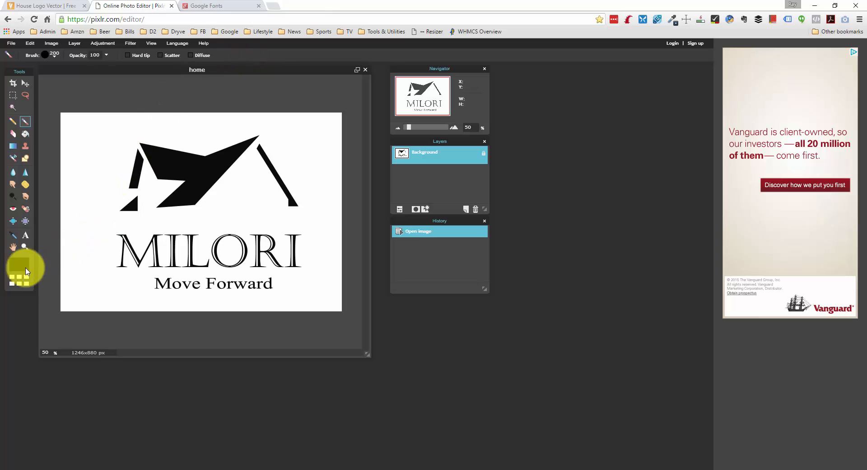
left_click(18, 264)
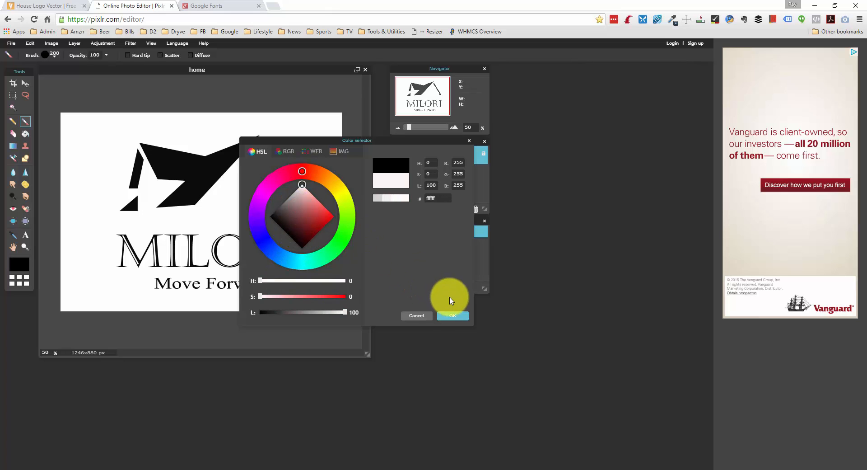
left_click(452, 315)
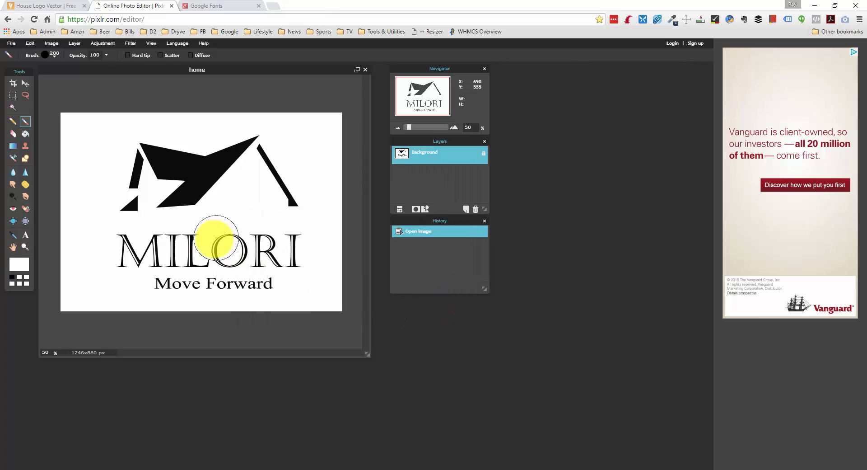
Paint white over the MILORI name and Move Forward tagline.
left_click_drag(213, 248, 297, 254)
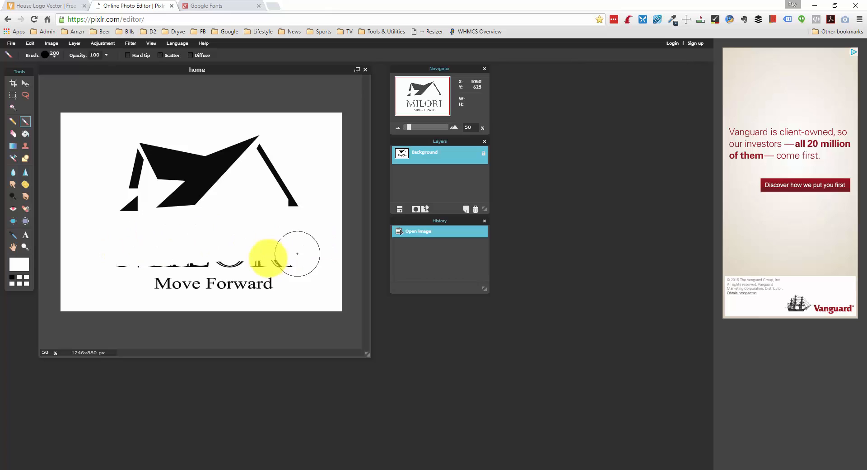
left_click_drag(298, 254, 113, 271)
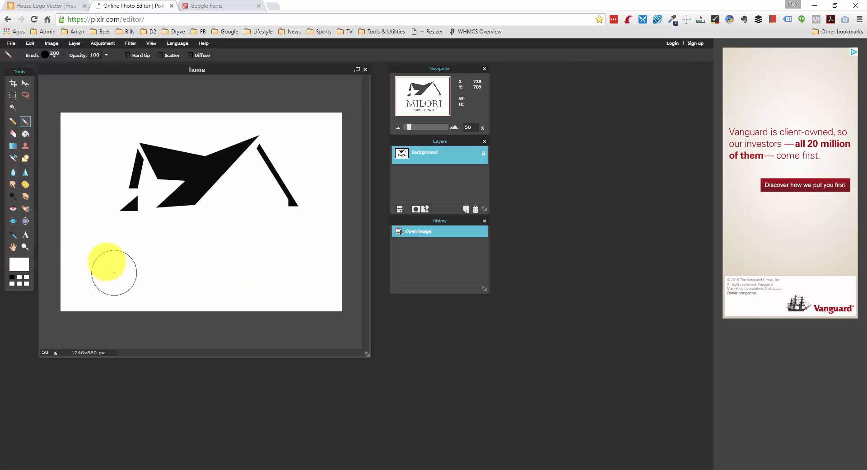
left_click_drag(113, 271, 310, 257)
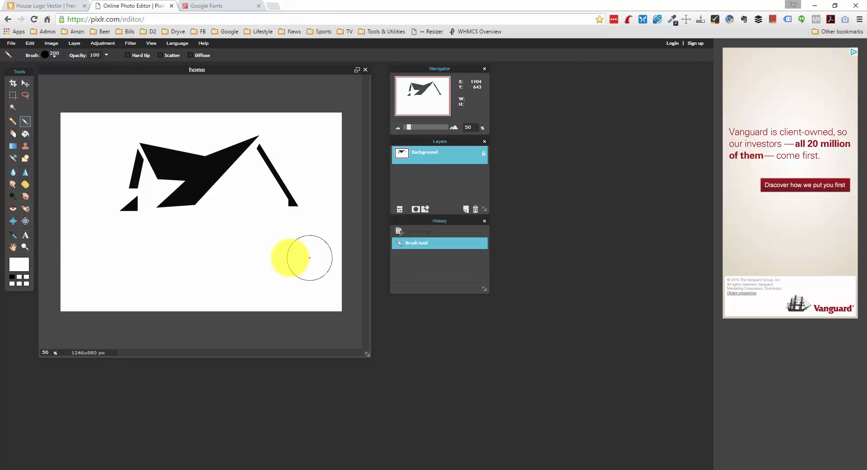
left_click_drag(308, 258, 240, 253)
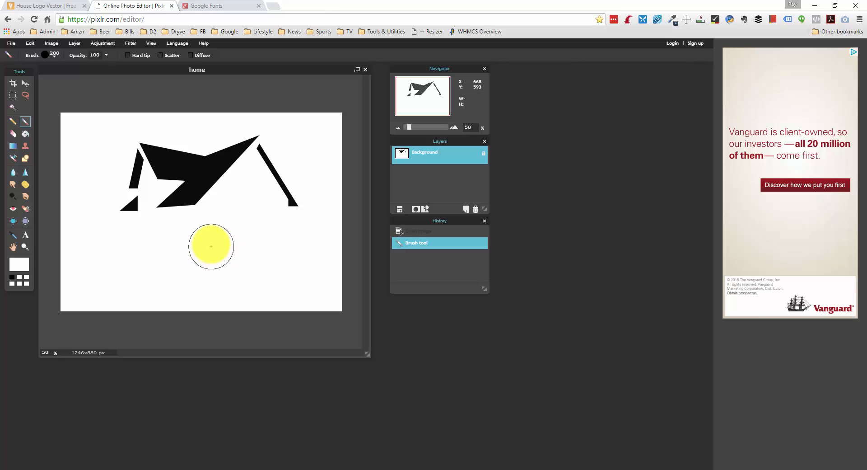
left_click(25, 236)
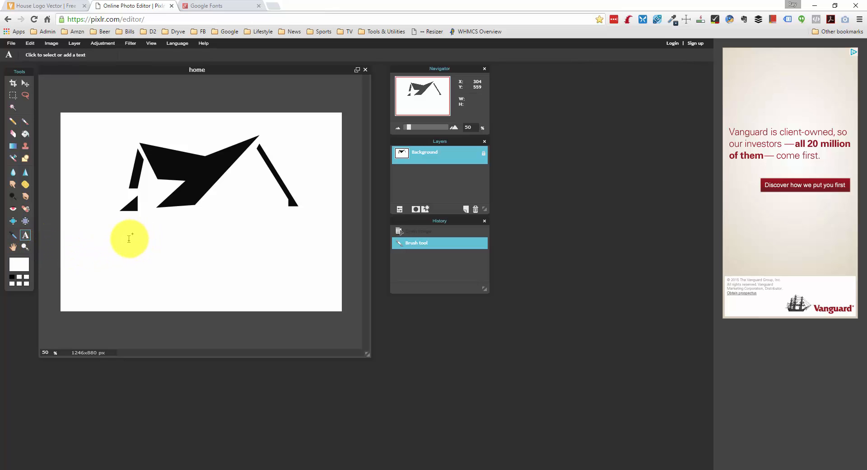
Type 'SMITH & SONS' below the roof, colour it black and enlarge it.
left_click(129, 238)
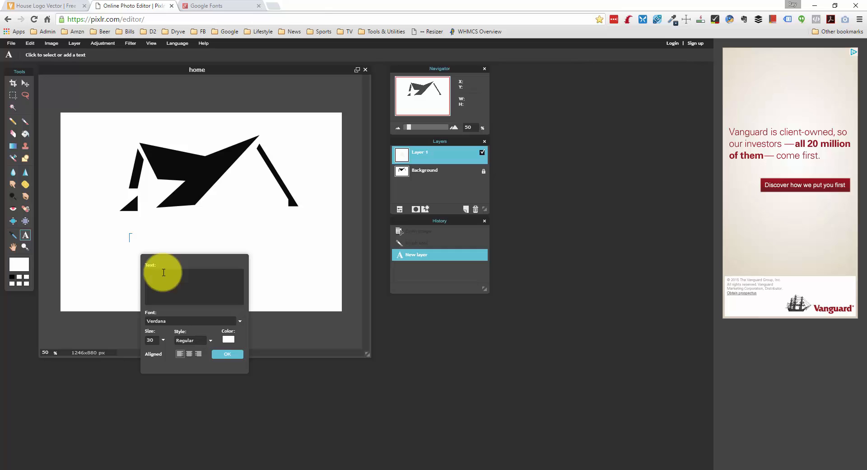
type("SMITH")
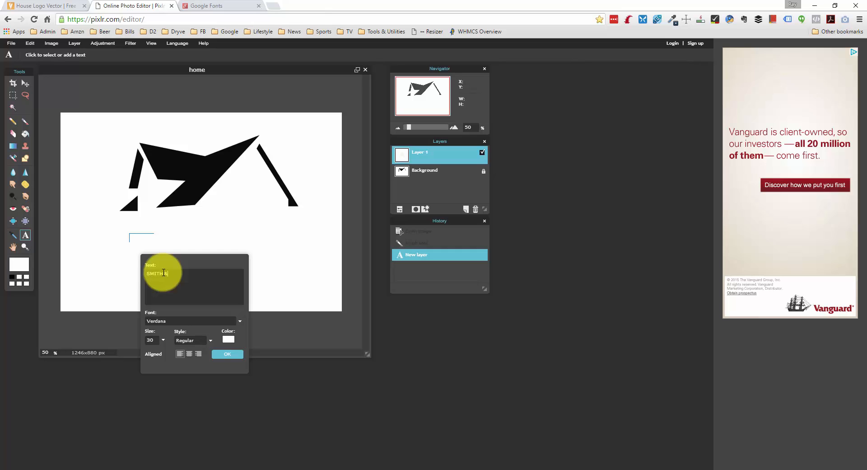
type("& SONS")
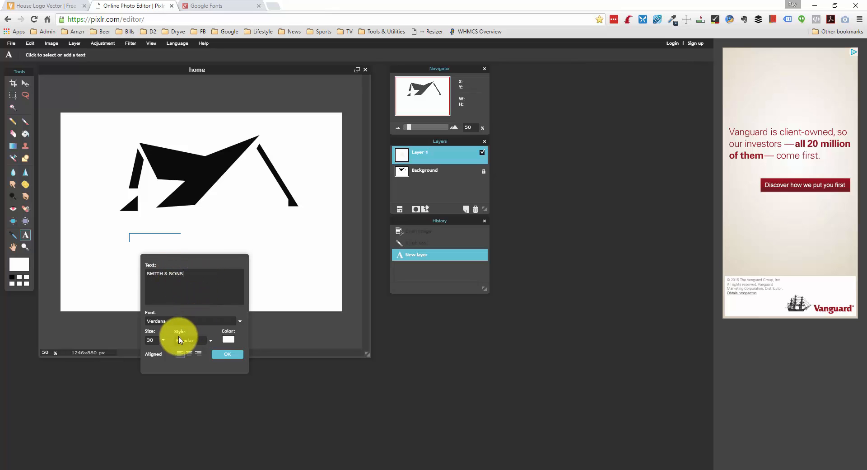
left_click(228, 339)
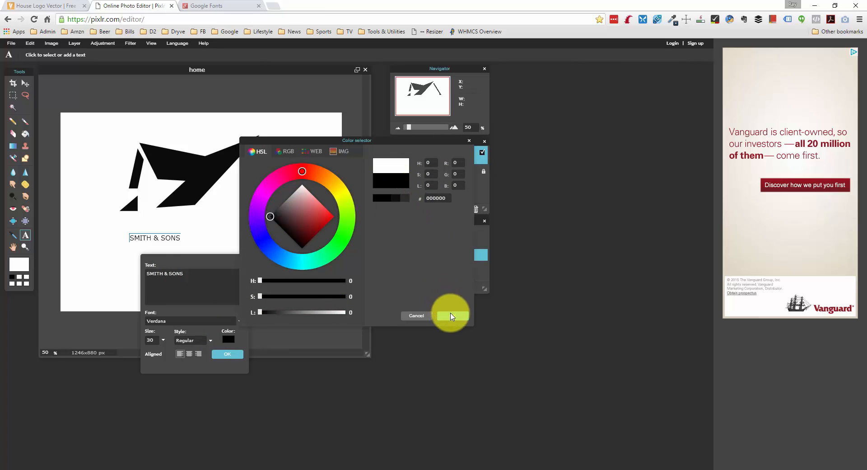
left_click(451, 315)
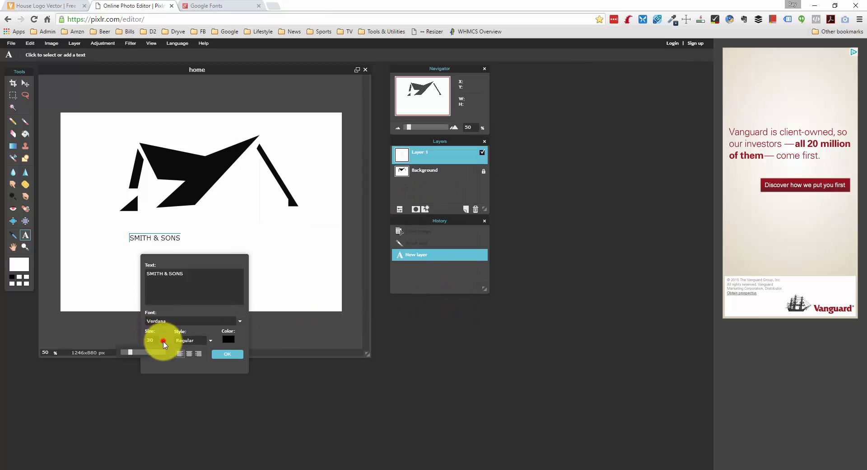
left_click_drag(163, 352, 155, 351)
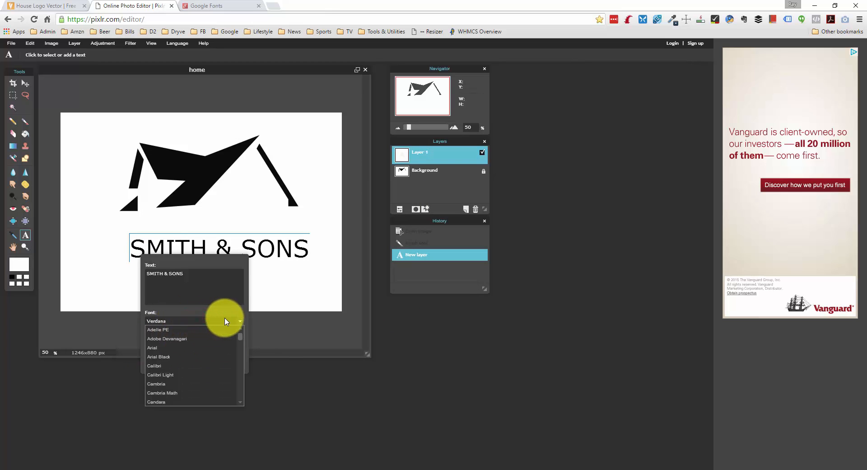
left_click(159, 357)
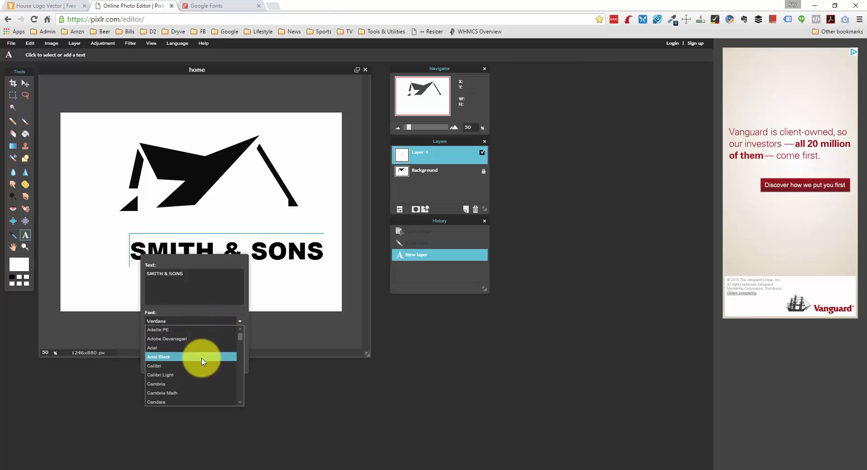
scroll("down", 3)
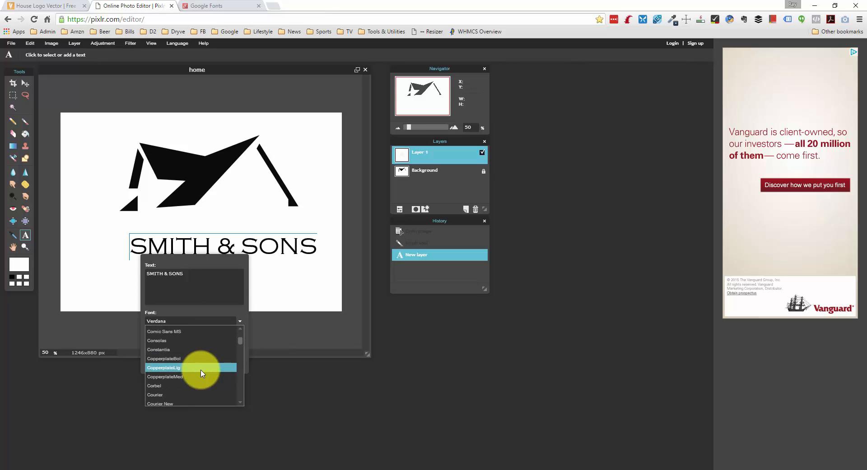
scroll("down", 3)
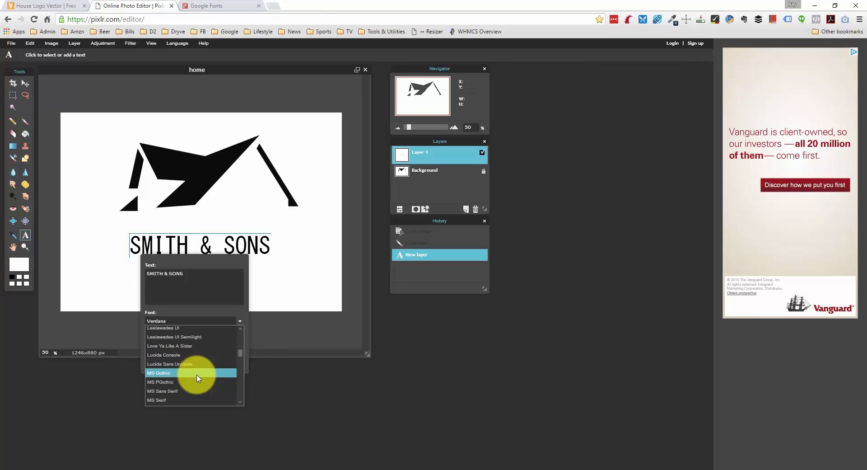
left_click(191, 363)
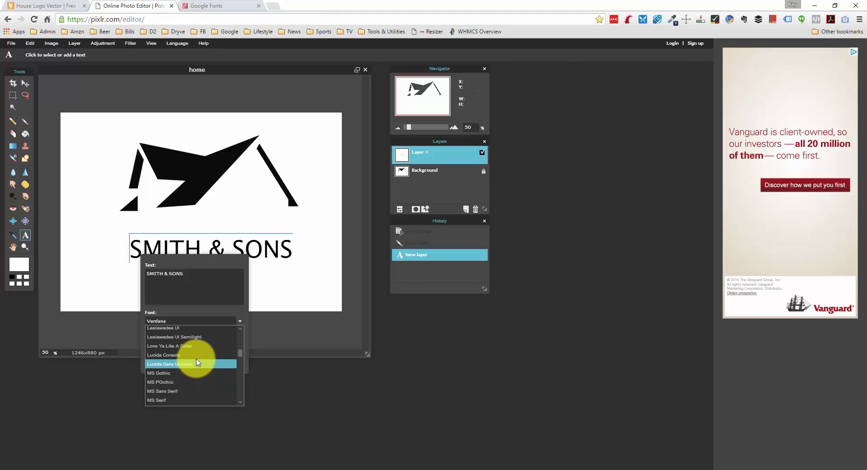
left_click(169, 354)
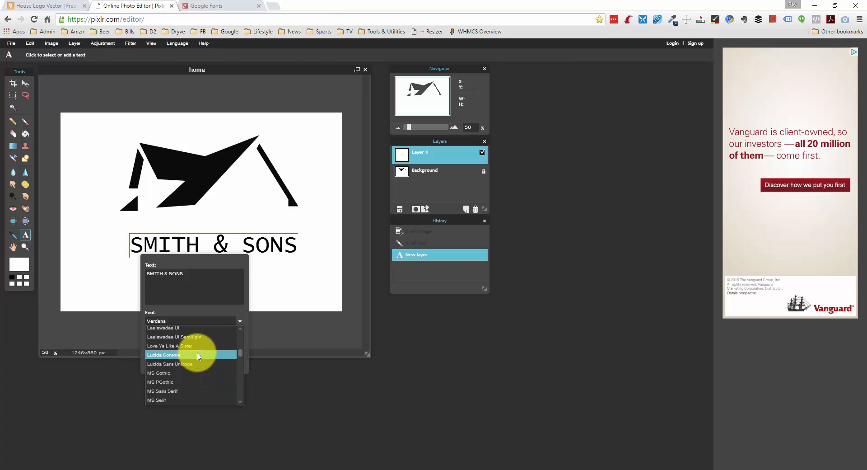
mouse_move(203, 360)
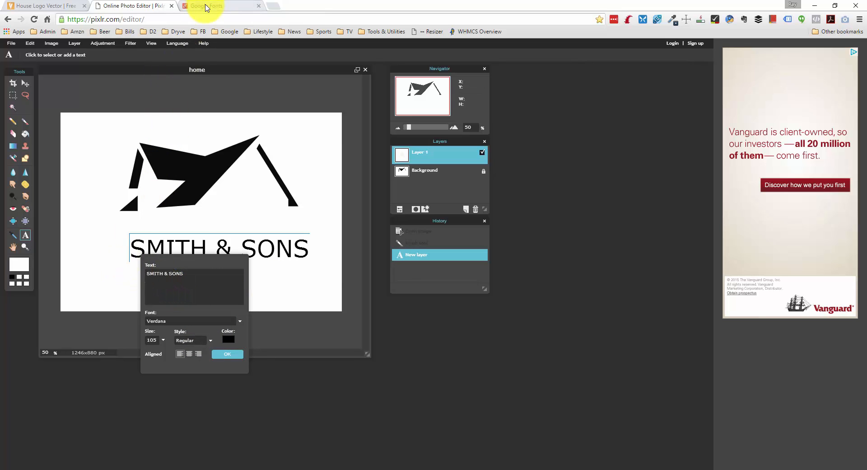
Add Montserrat to the Google Fonts collection, including the Bold 700 style.
left_click(204, 6)
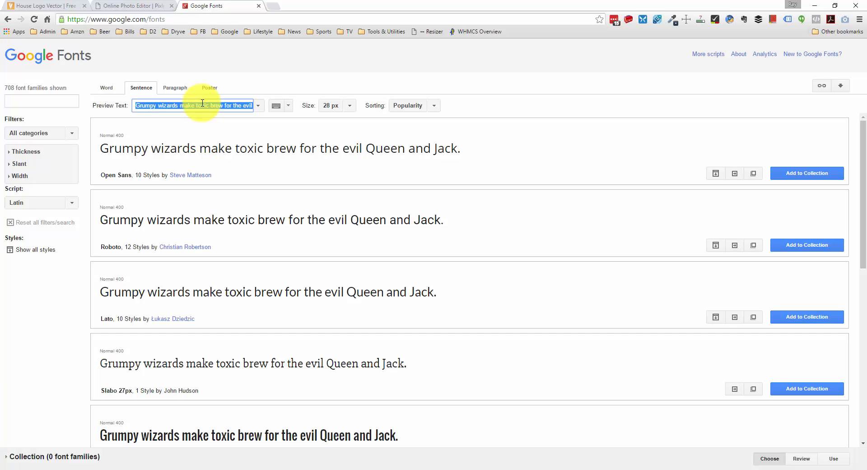
scroll("down", 3)
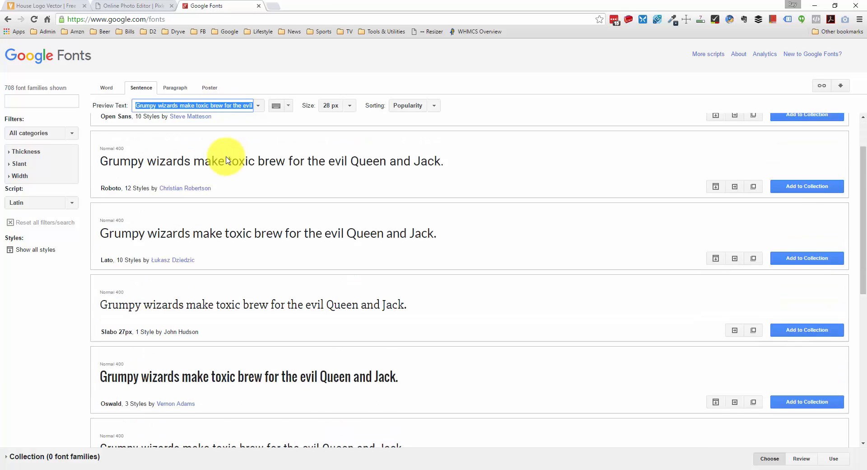
scroll("down", 3)
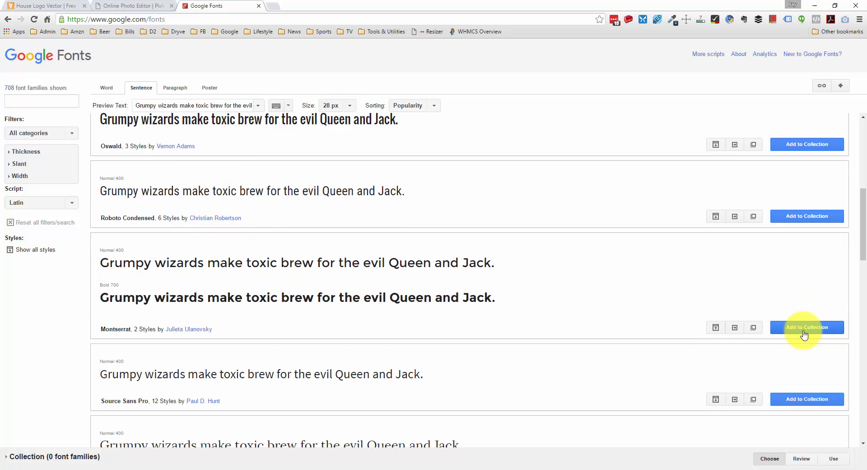
left_click(806, 327)
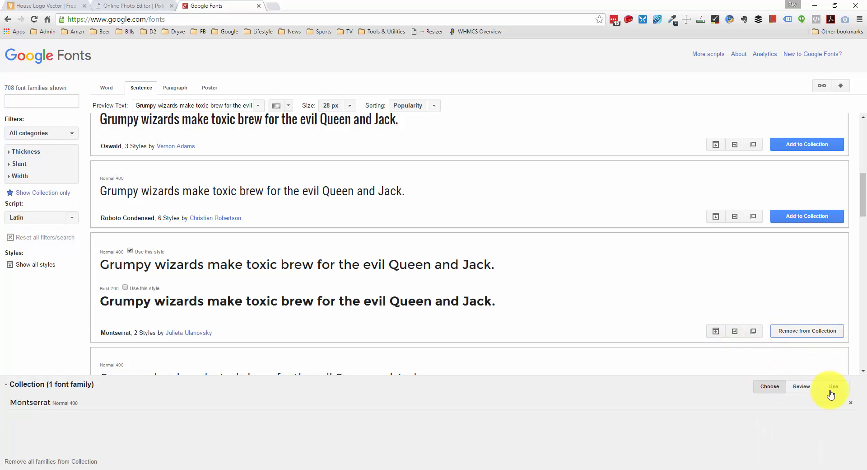
left_click(832, 386)
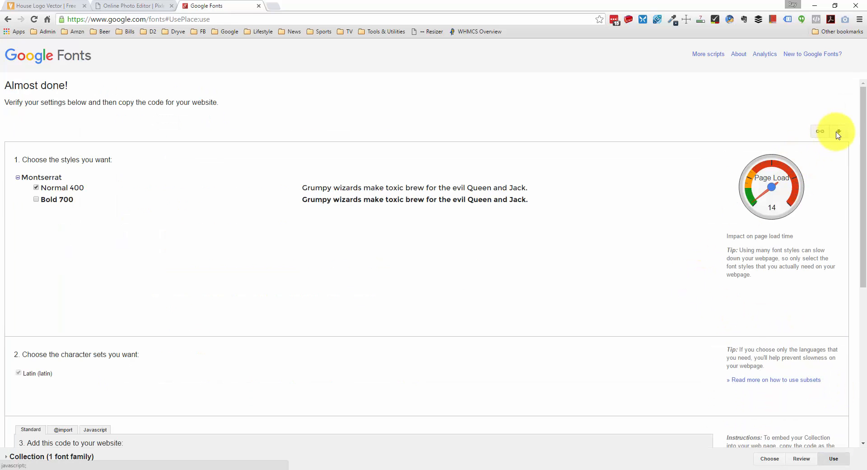
left_click(36, 199)
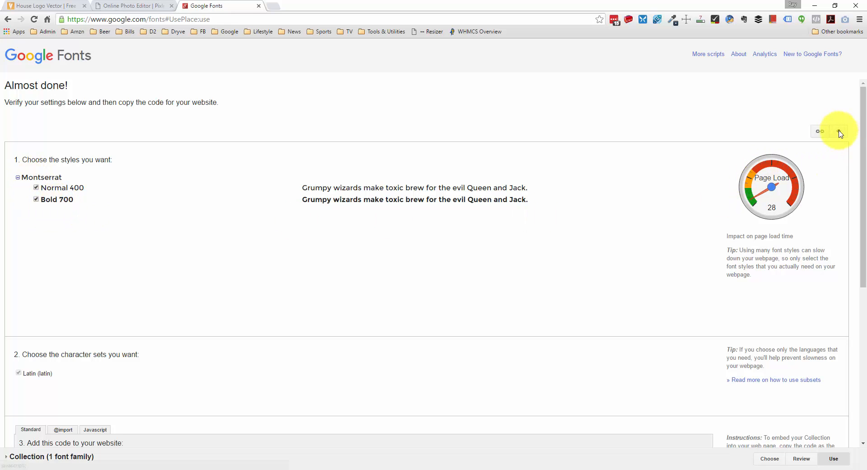
Download the Montserrat family as a .zip and briefly open the Bold font file.
left_click(839, 131)
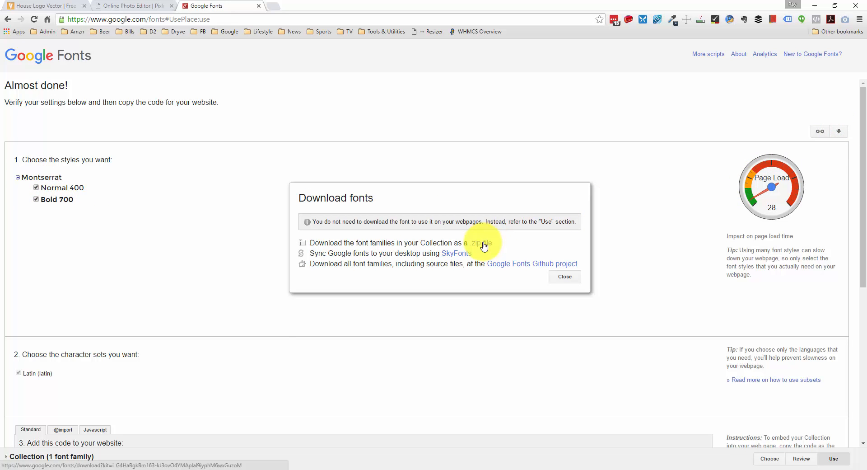
left_click(479, 242)
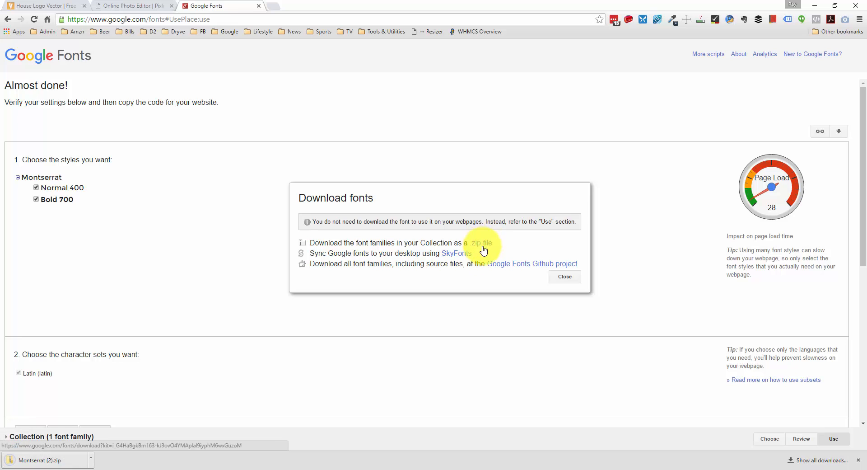
left_click(39, 460)
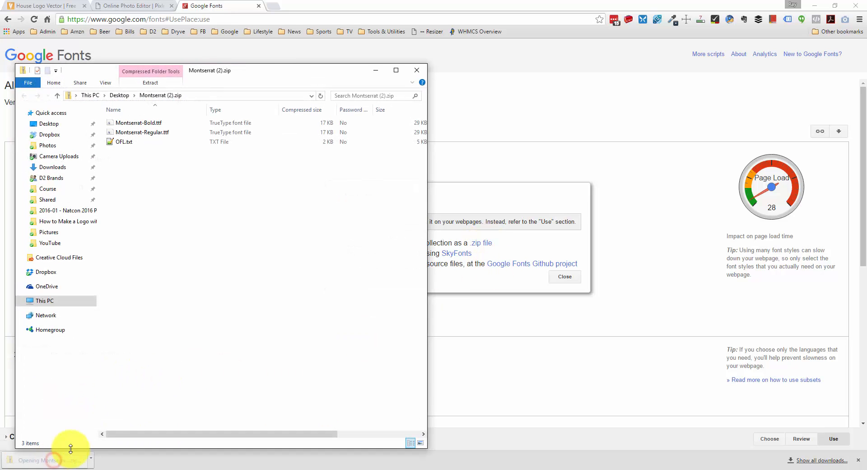
left_click(139, 122)
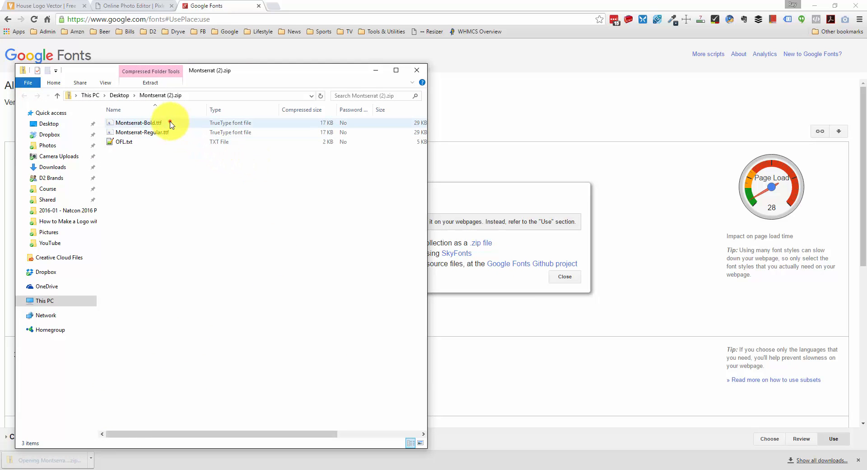
left_click(142, 133)
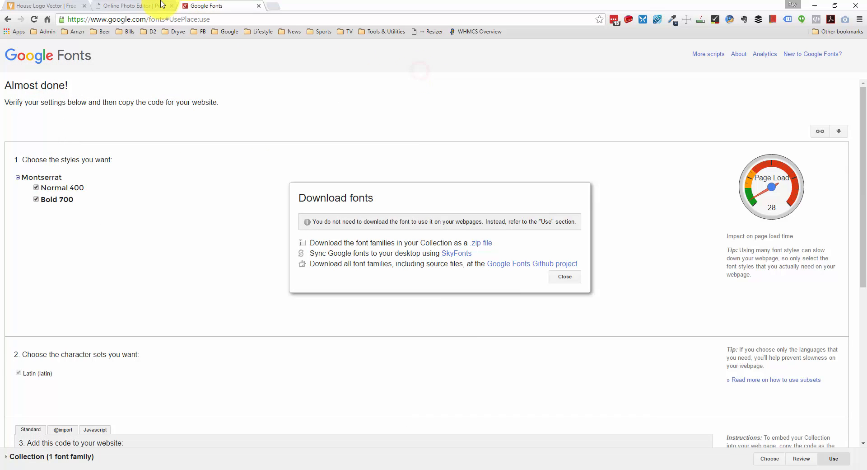
Back in Pixlr, browse the font list for SMITH & SONS, leaving it in Verdana.
left_click(127, 6)
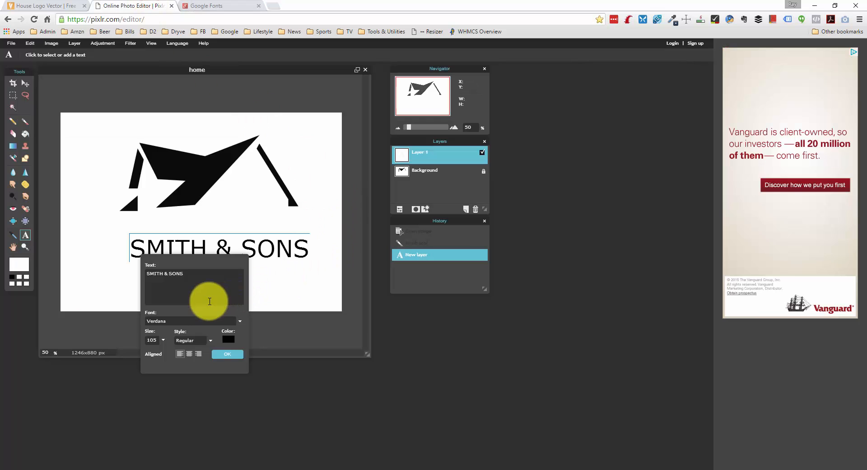
left_click(239, 321)
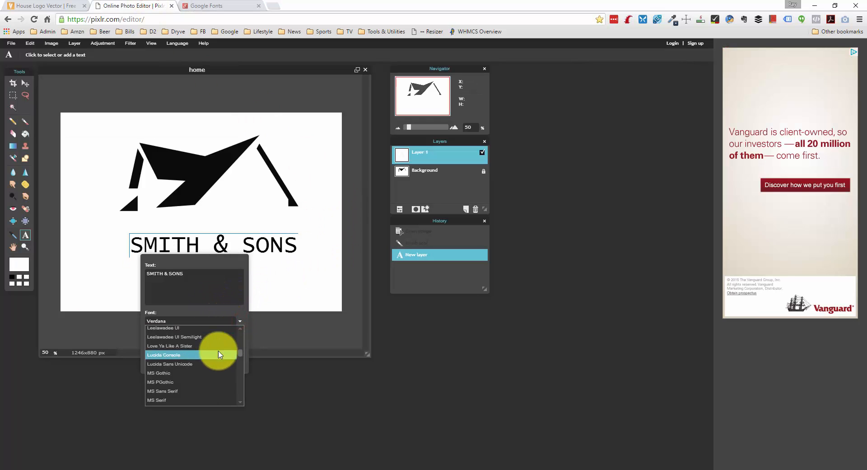
scroll("down", 3)
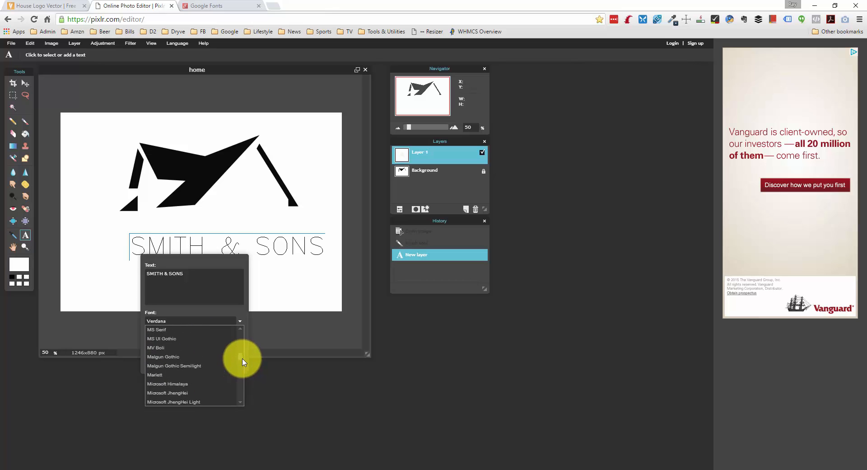
scroll("down", 3)
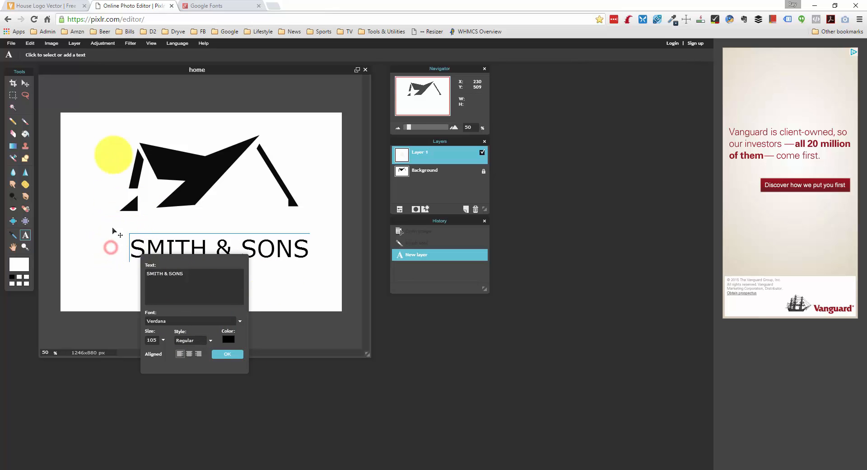
left_click(10, 43)
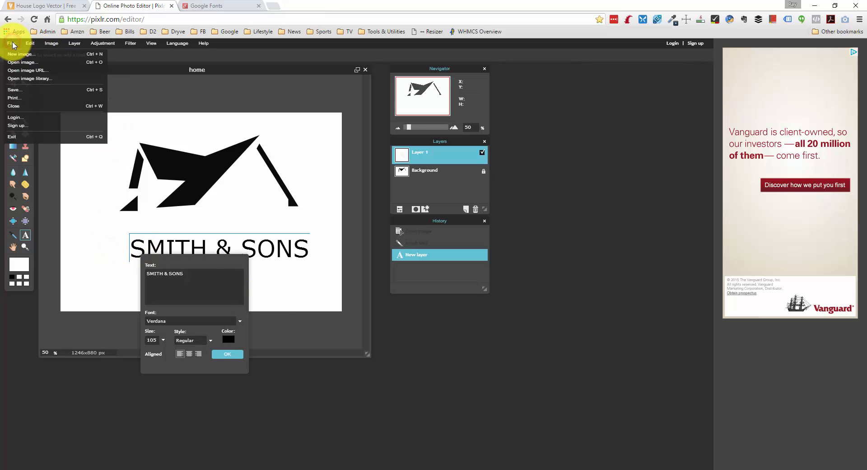
mouse_move(35, 91)
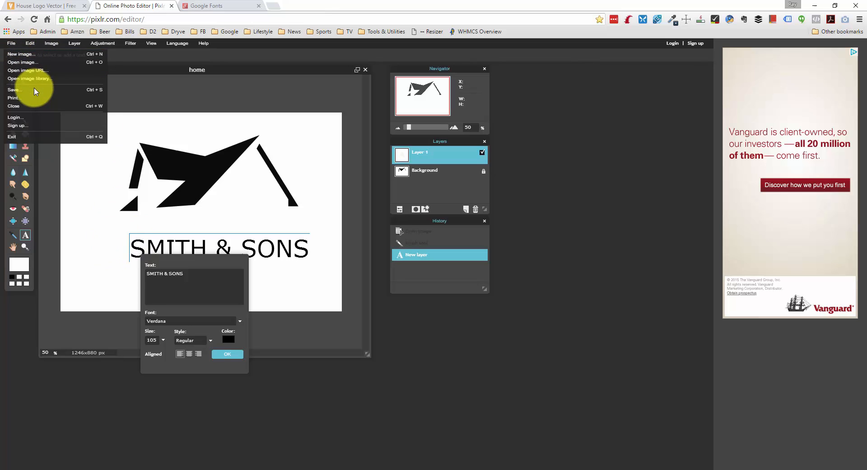
left_click(14, 89)
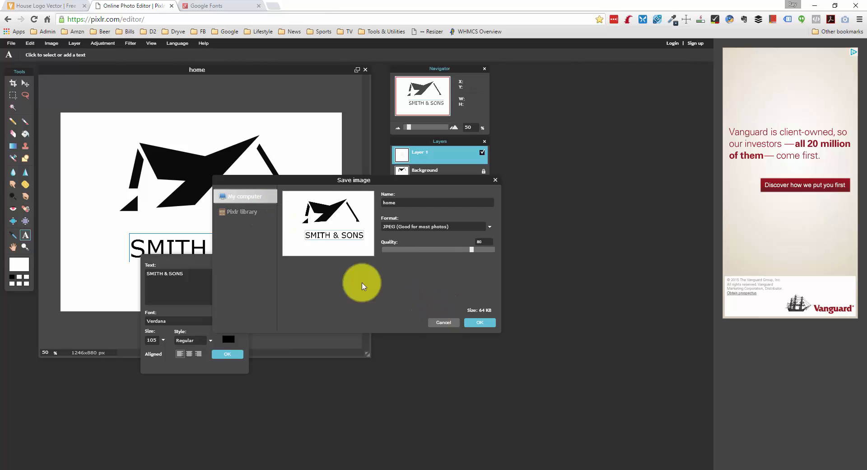
left_click(241, 211)
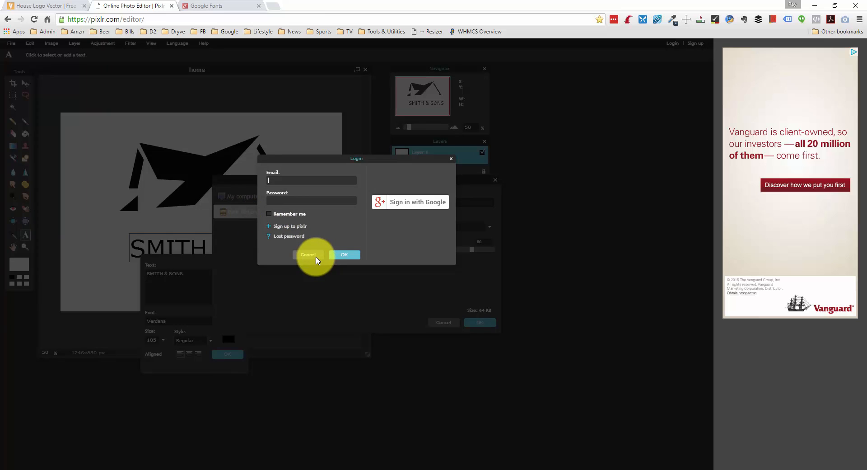
left_click(307, 254)
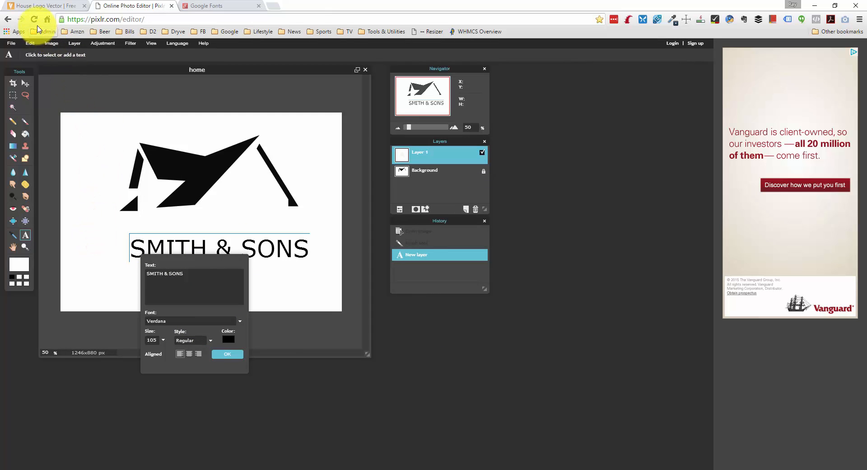
Reload Pixlr Editor, discarding the logo, and start opening an image from the computer.
left_click(34, 19)
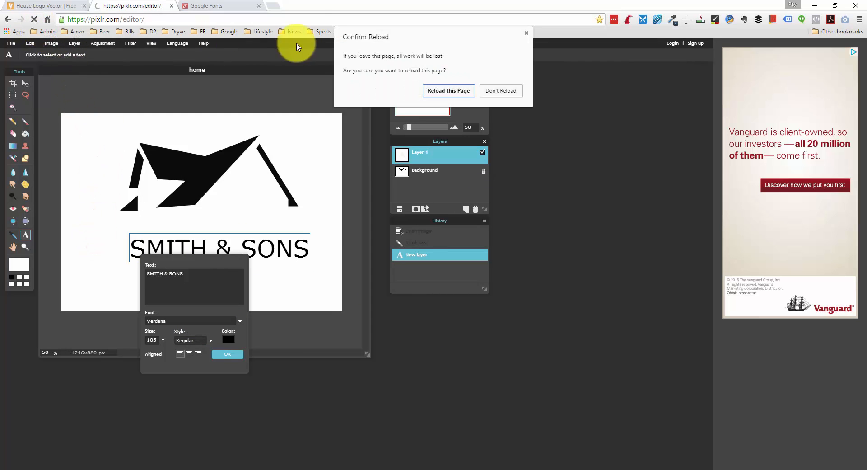
mouse_move(449, 116)
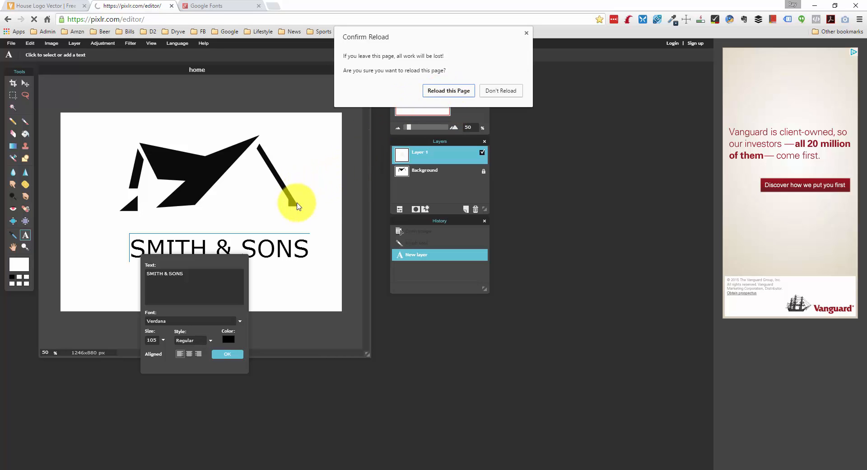
left_click(500, 91)
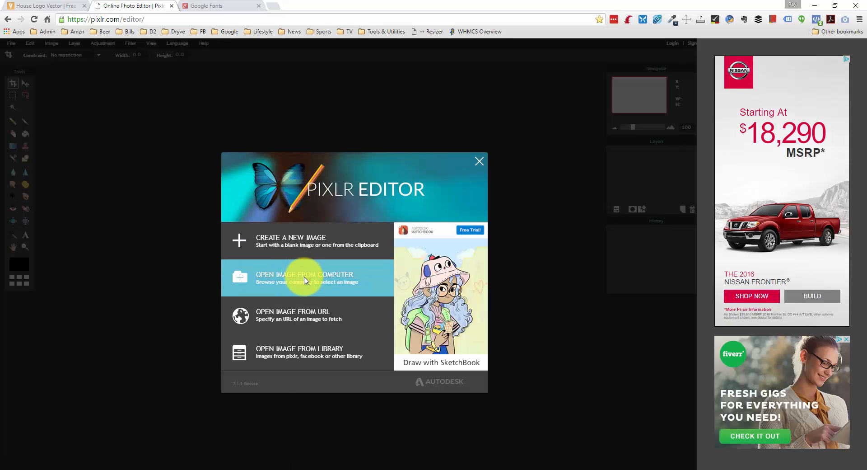
left_click(304, 277)
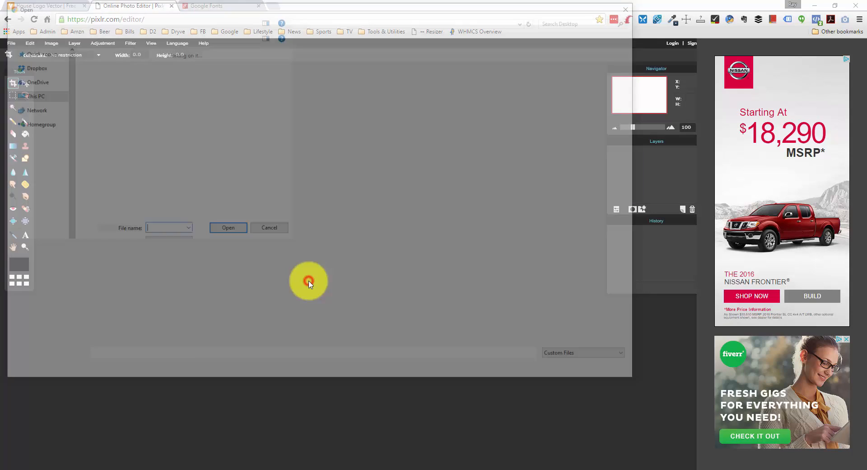
Reopen the logo and paint out the company name with a large white brush.
left_click(228, 227)
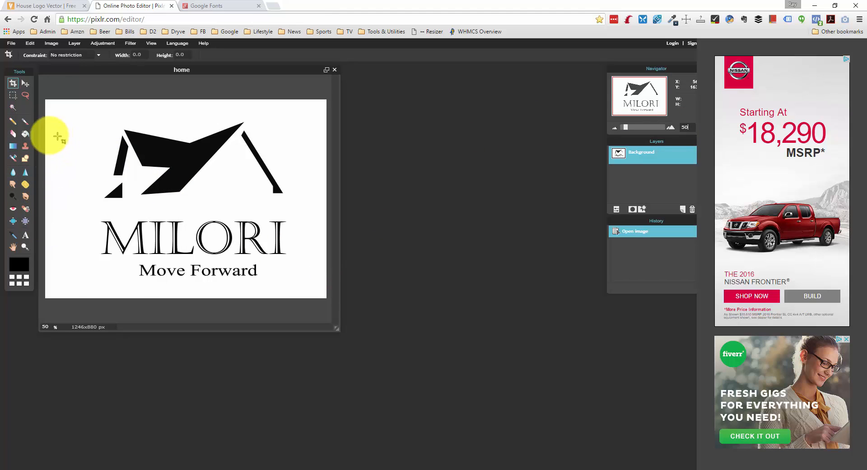
left_click(25, 121)
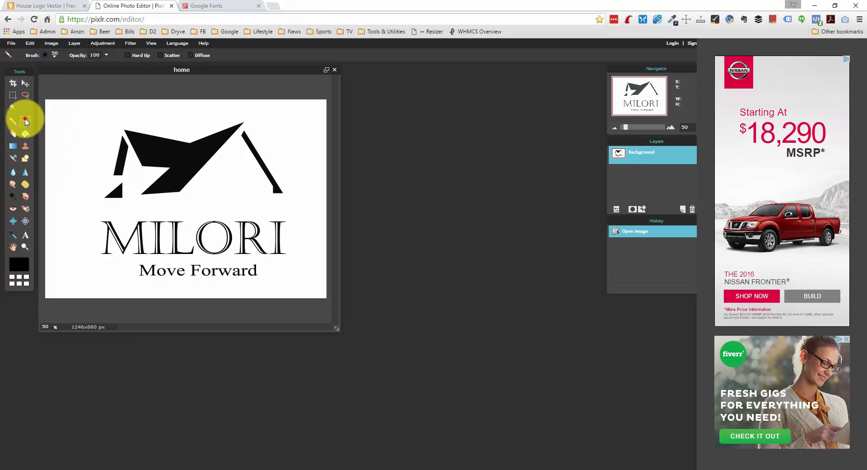
left_click(18, 265)
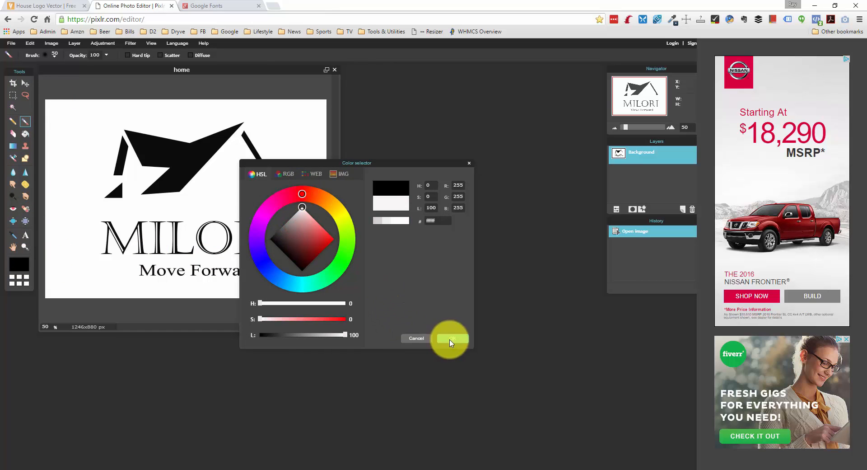
left_click(451, 337)
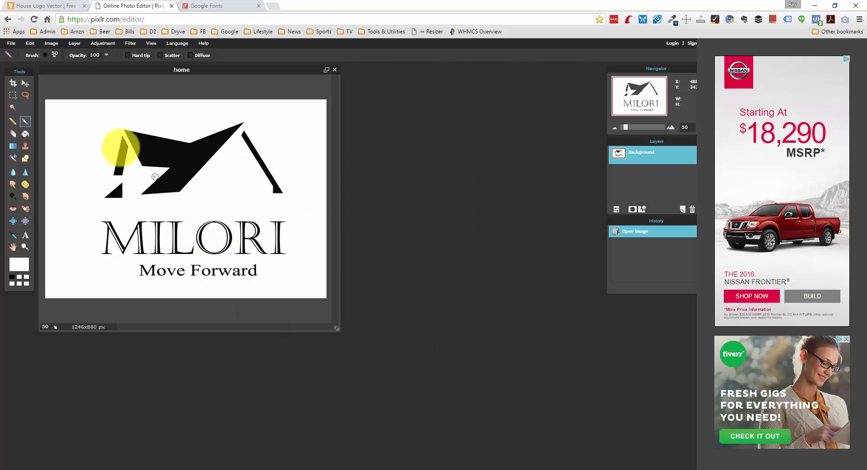
left_click(45, 55)
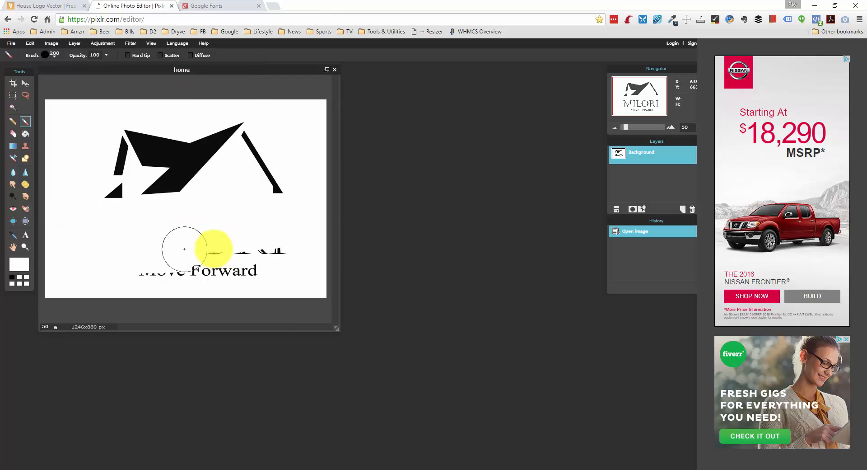
left_click_drag(221, 249, 199, 255)
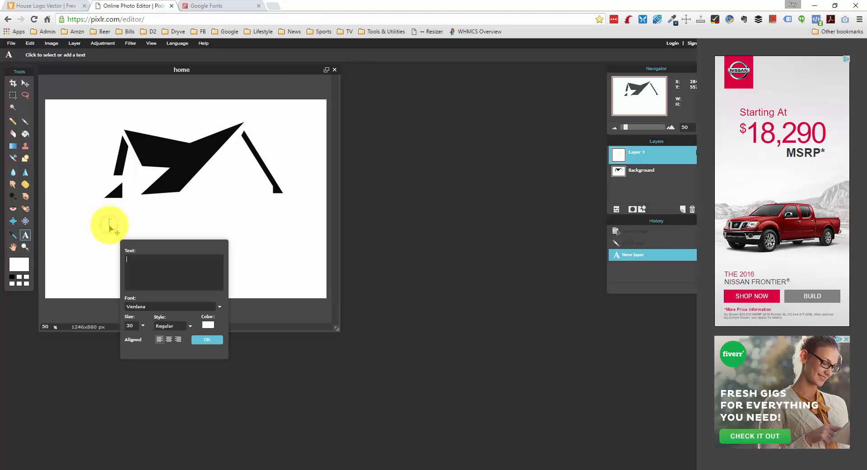
Type 'SMITH & SONS', raise the text size to 109 and colour it black.
type("SMITH &")
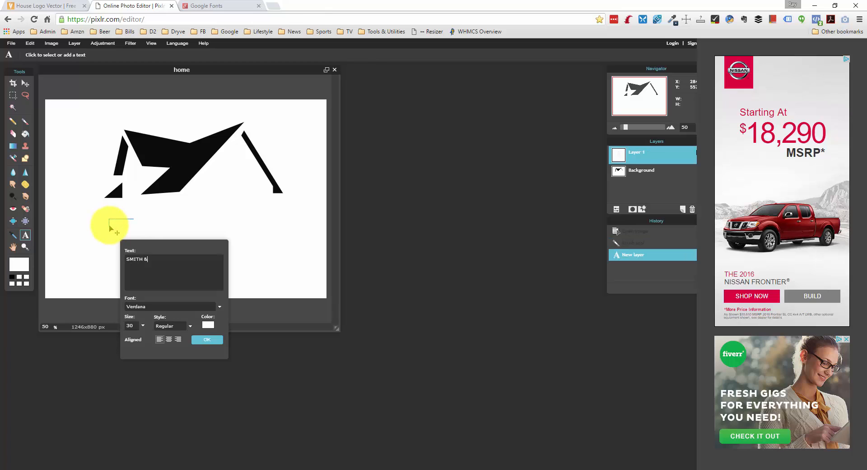
type("SONS")
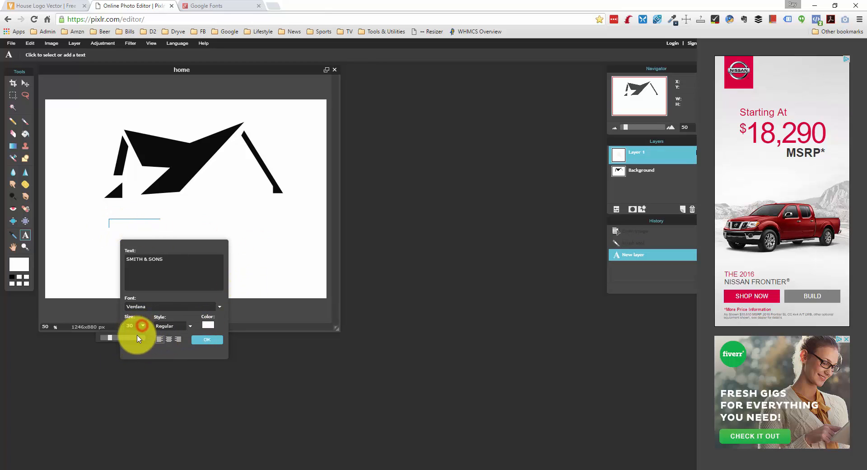
left_click(208, 325)
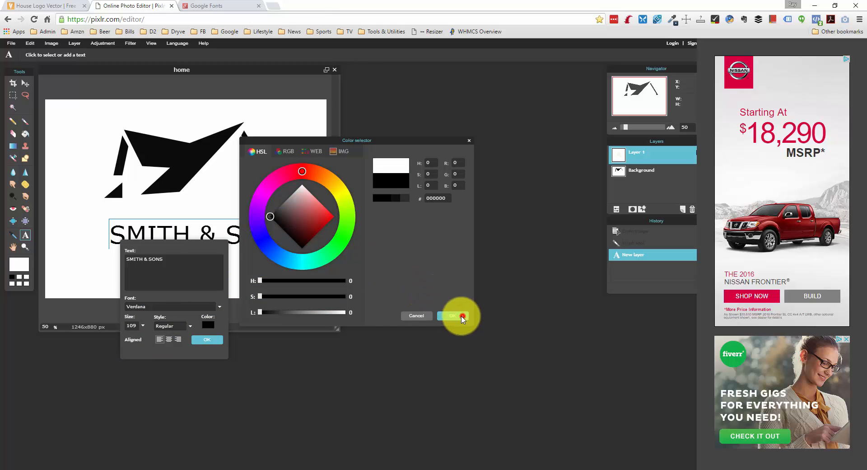
left_click(452, 315)
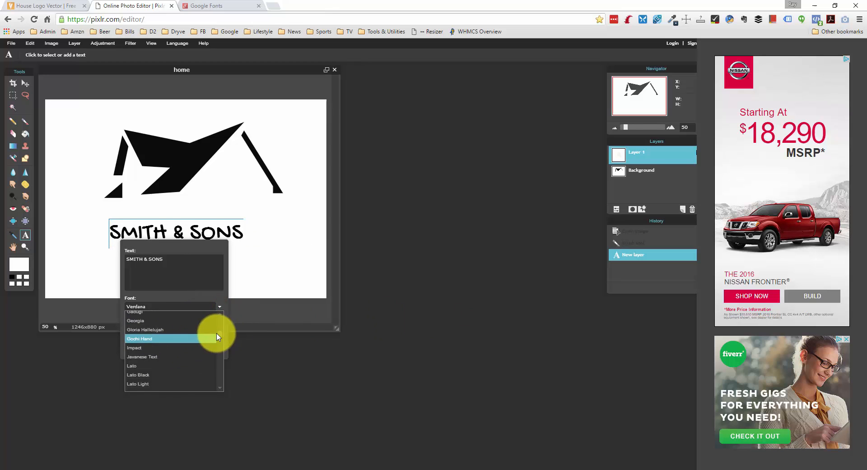
Try several typefaces for SMITH & SONS before applying Lato Black.
scroll("down", 3)
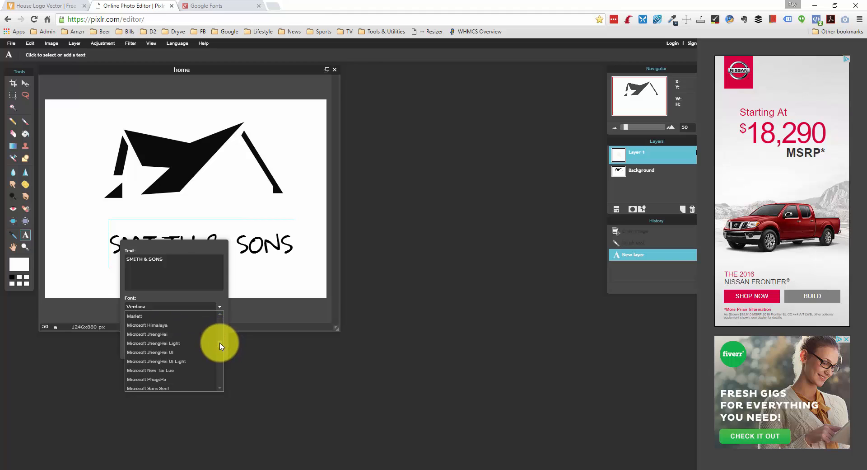
scroll("down", 3)
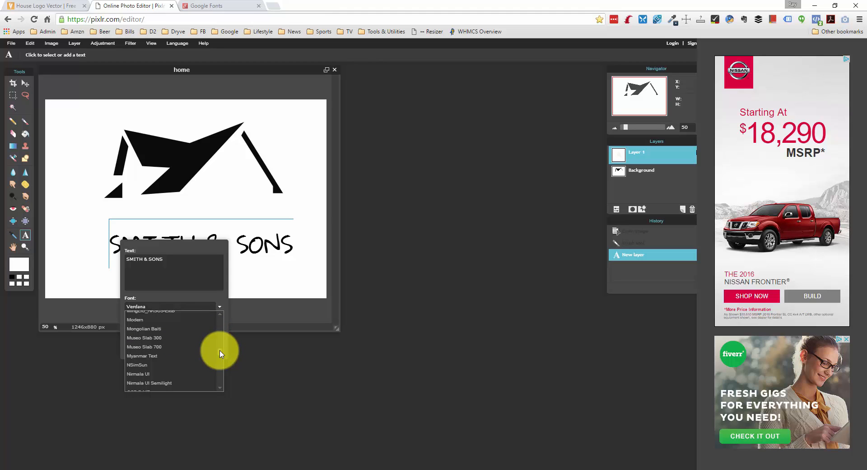
scroll("down", 3)
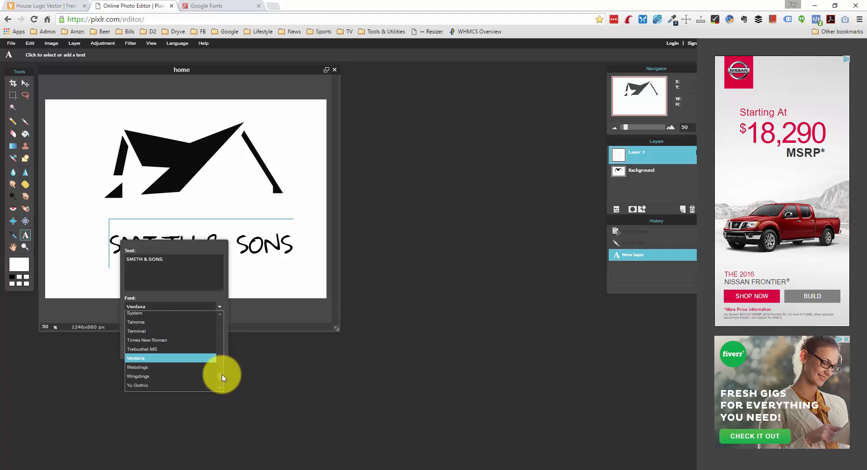
scroll("down", 3)
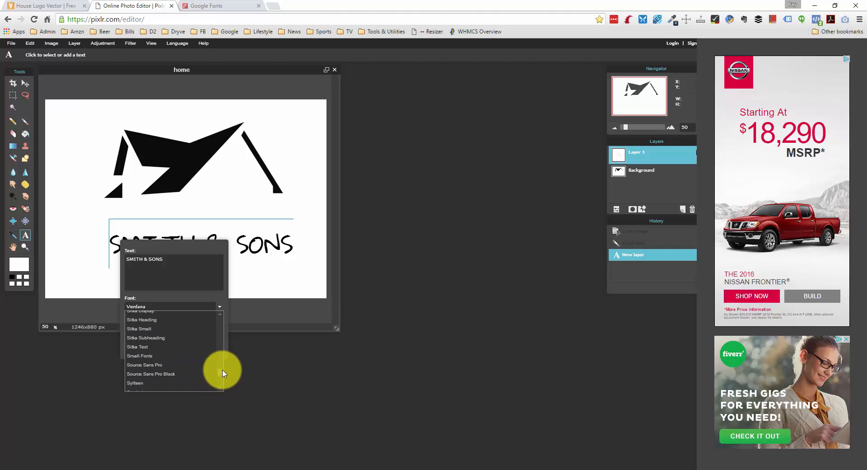
scroll("down", 3)
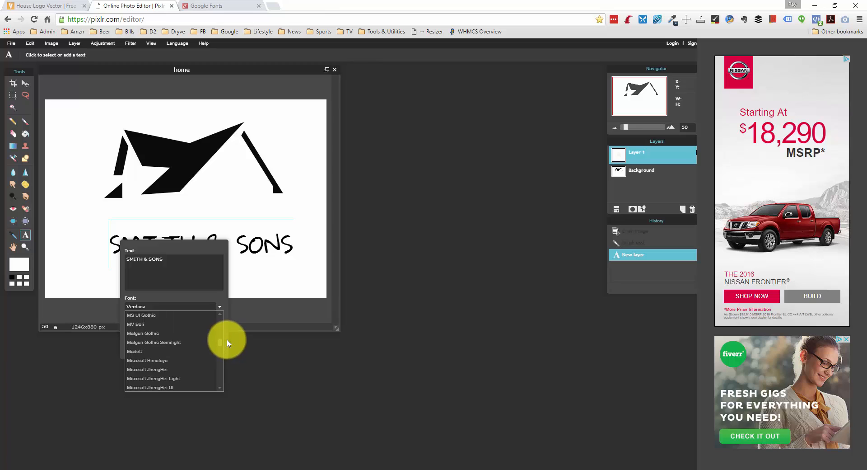
scroll("down", 3)
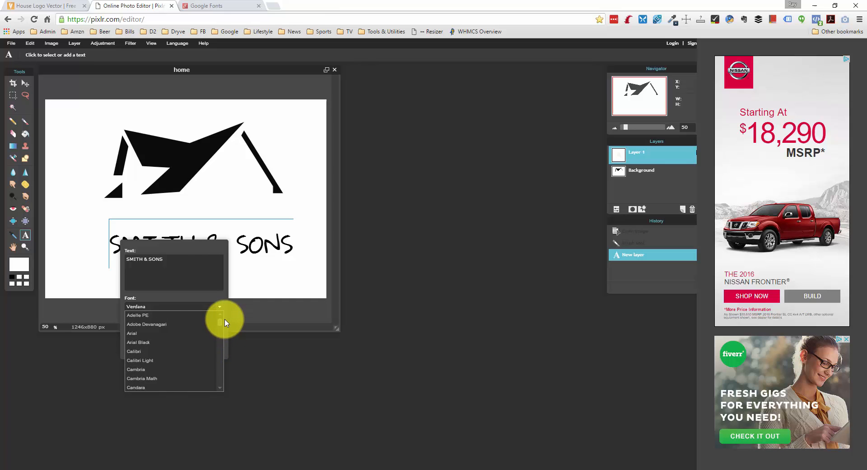
left_click(139, 360)
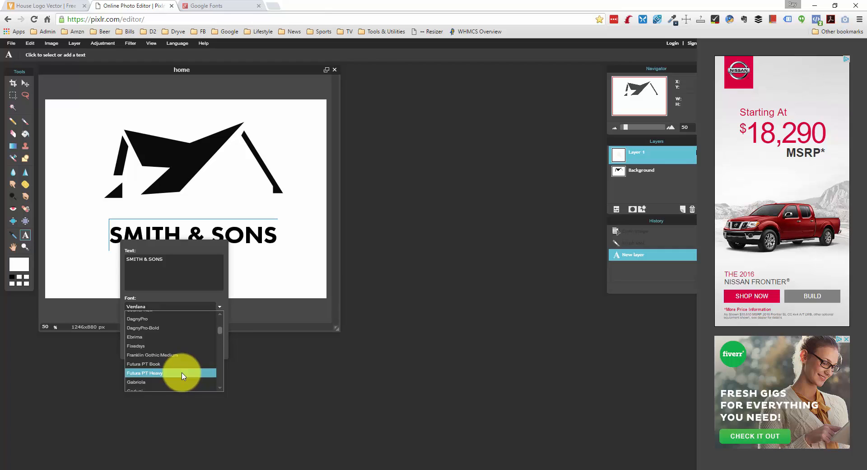
scroll("down", 3)
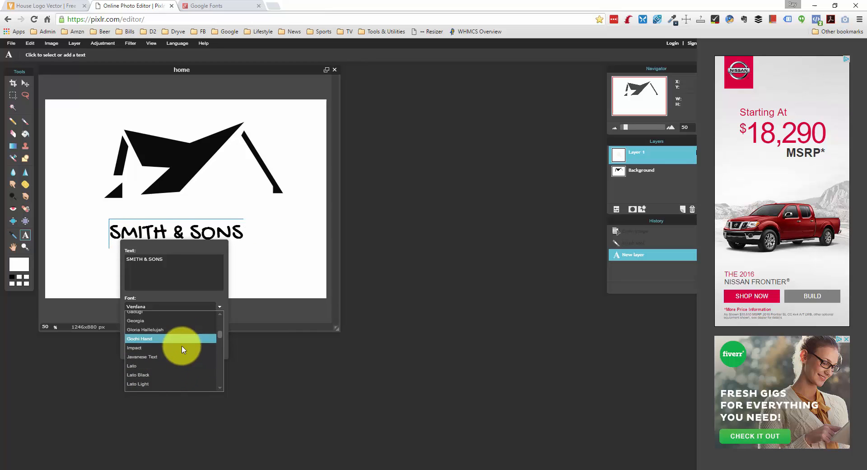
left_click(138, 375)
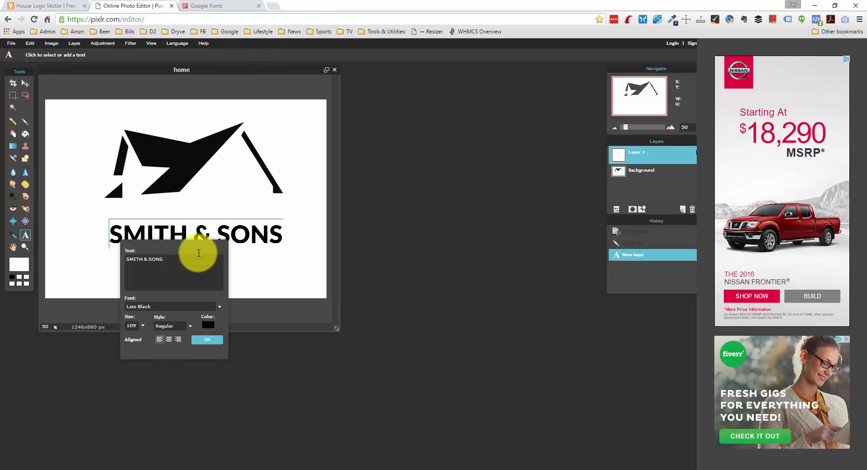
left_click(210, 5)
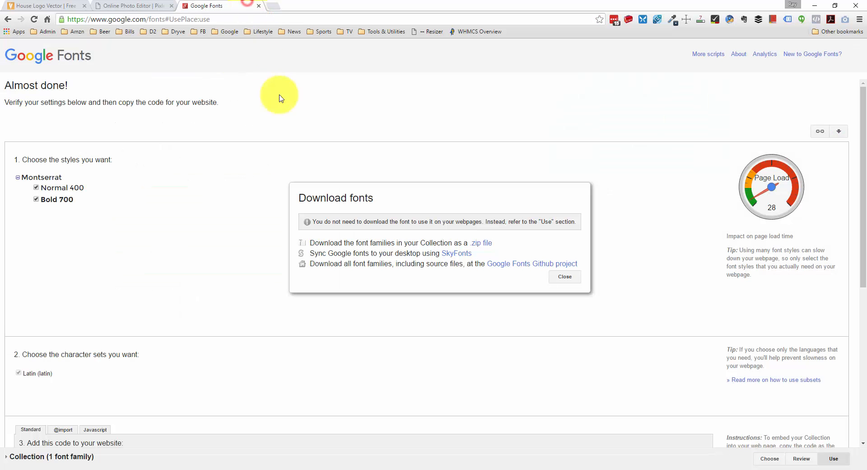
left_click(8, 19)
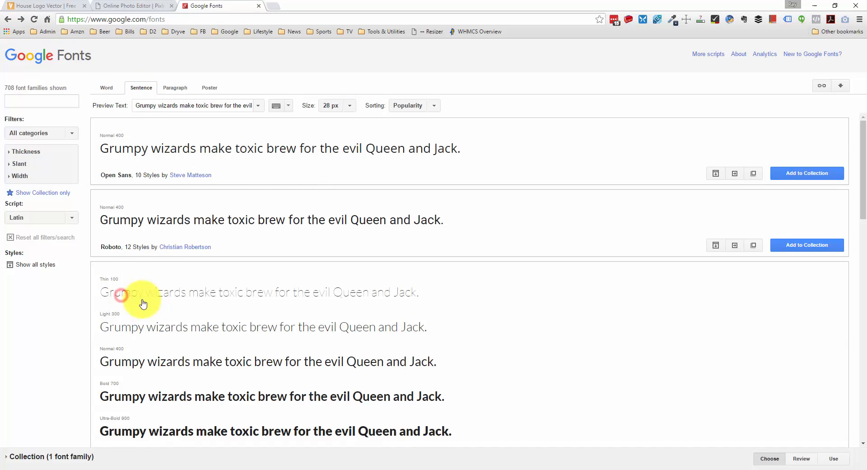
scroll("down", 3)
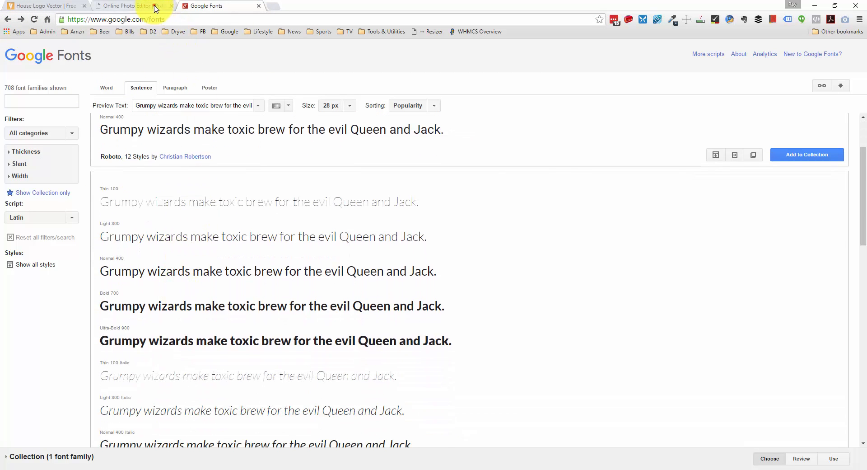
left_click(130, 6)
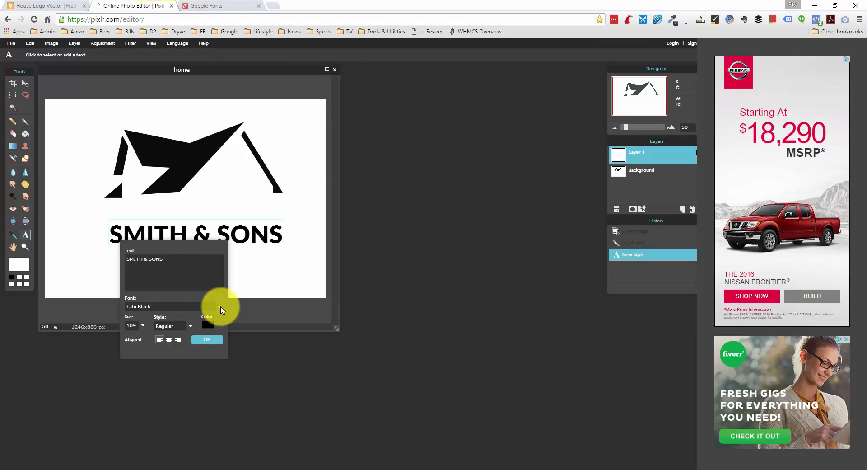
Switch the SMITH & SONS text to Arial Black and commit it.
left_click(138, 307)
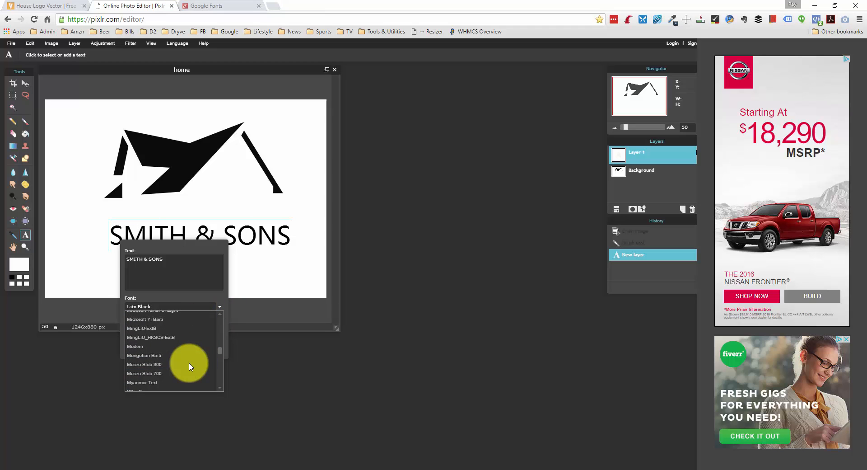
scroll("down", 3)
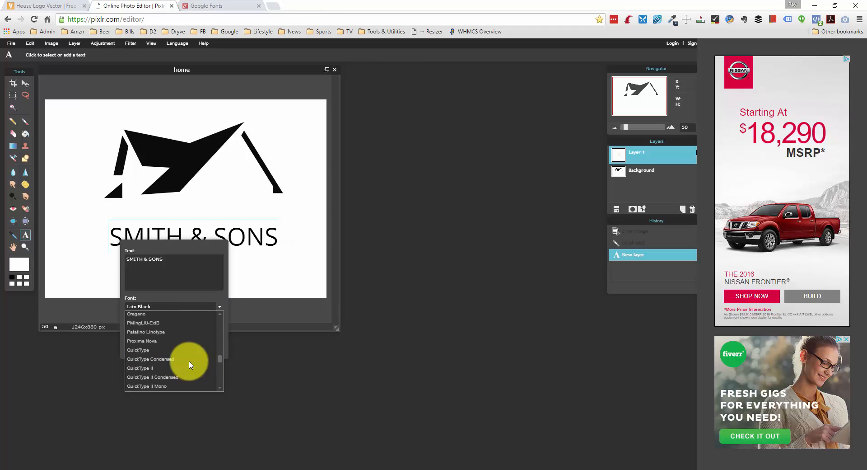
scroll("down", 3)
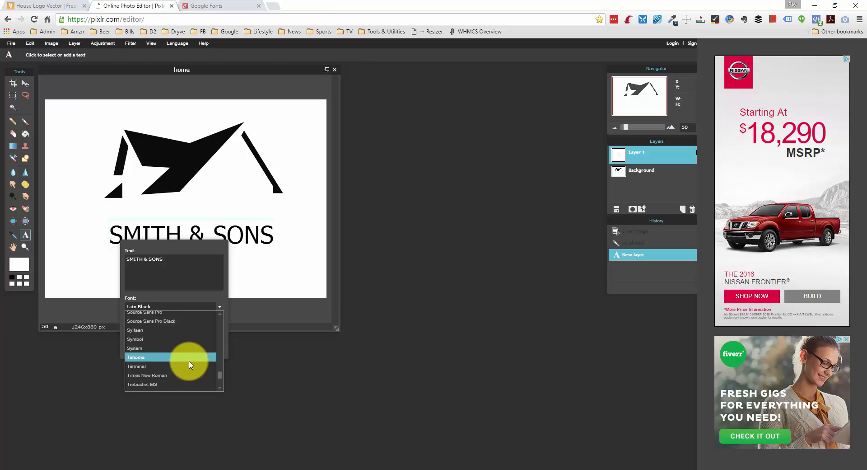
scroll("down", 3)
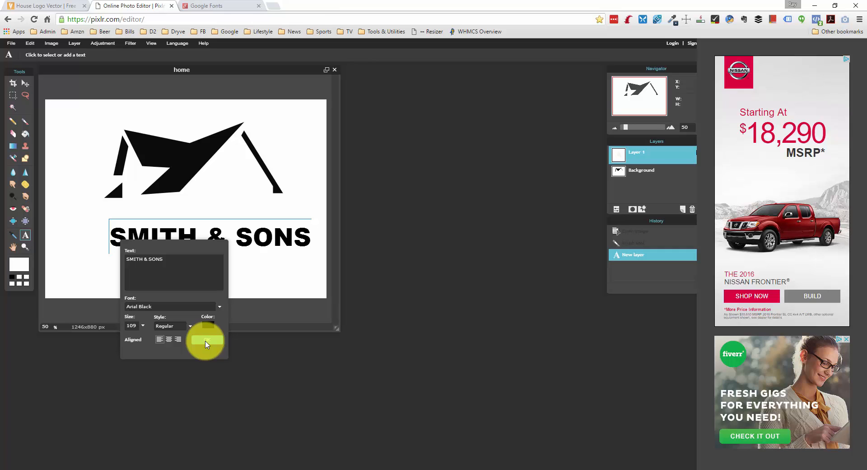
left_click(206, 339)
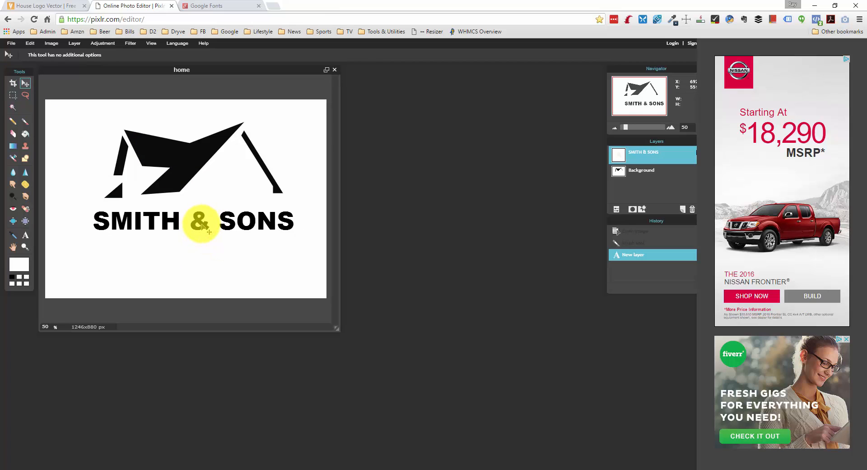
Centre SMITH & SONS beneath the roof and raise its size to about 116.
left_click_drag(201, 224, 224, 225)
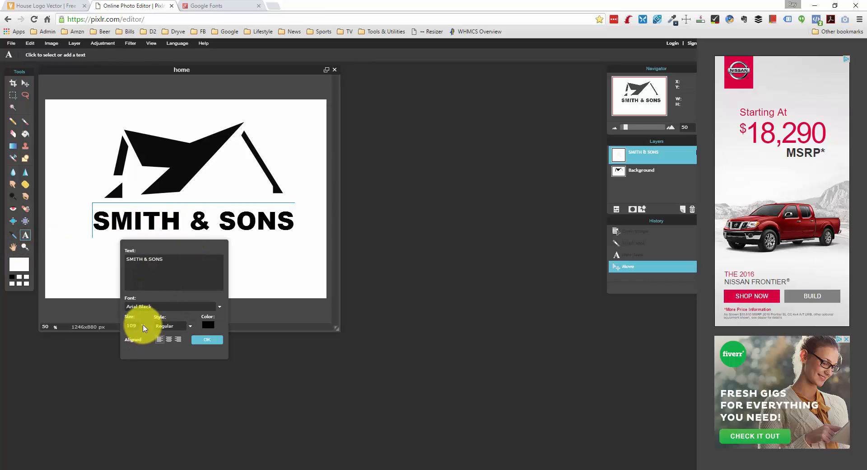
left_click_drag(136, 332, 142, 340)
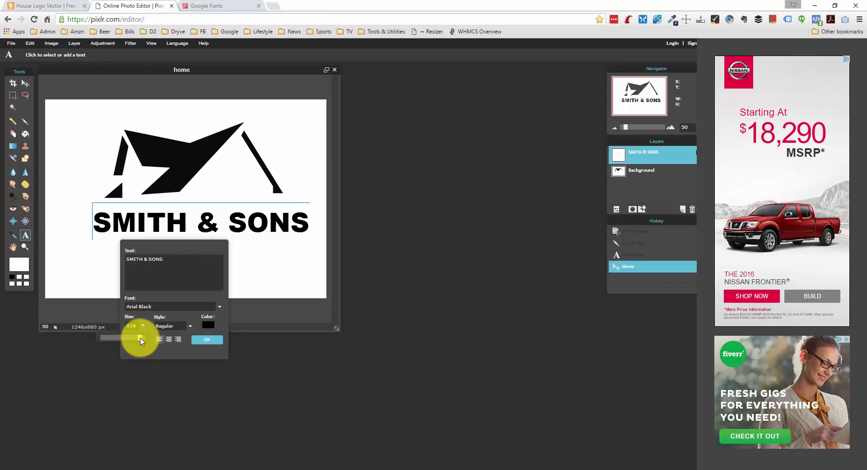
left_click(207, 339)
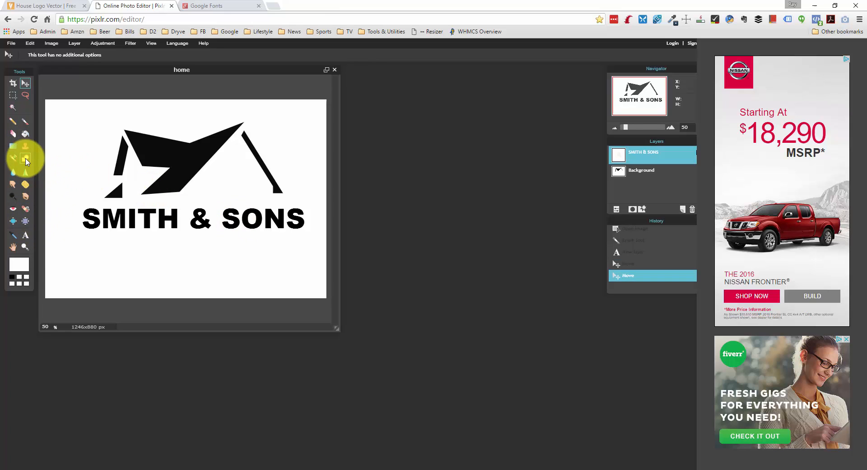
left_click(24, 160)
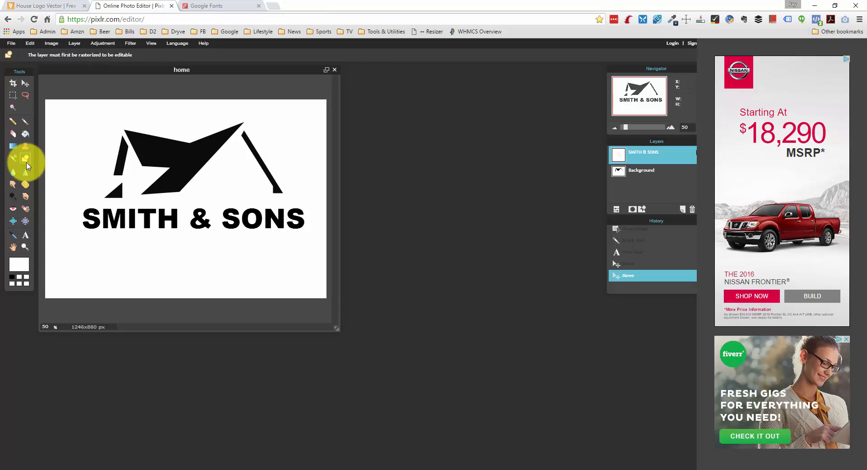
mouse_move(25, 159)
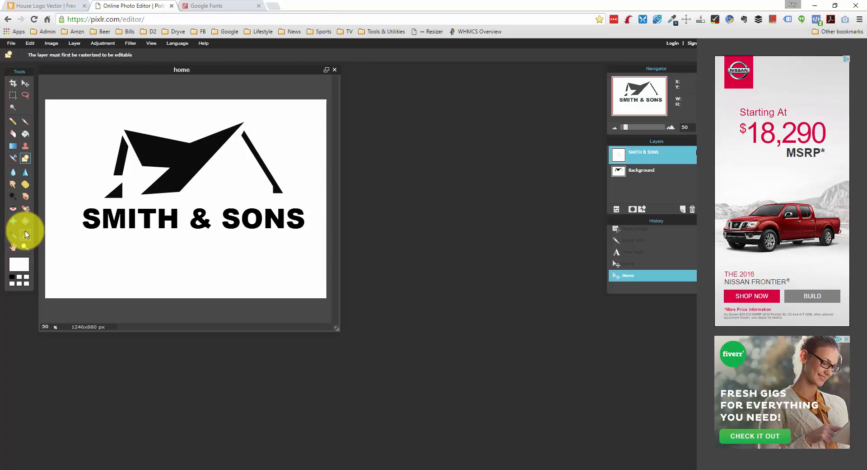
mouse_move(14, 95)
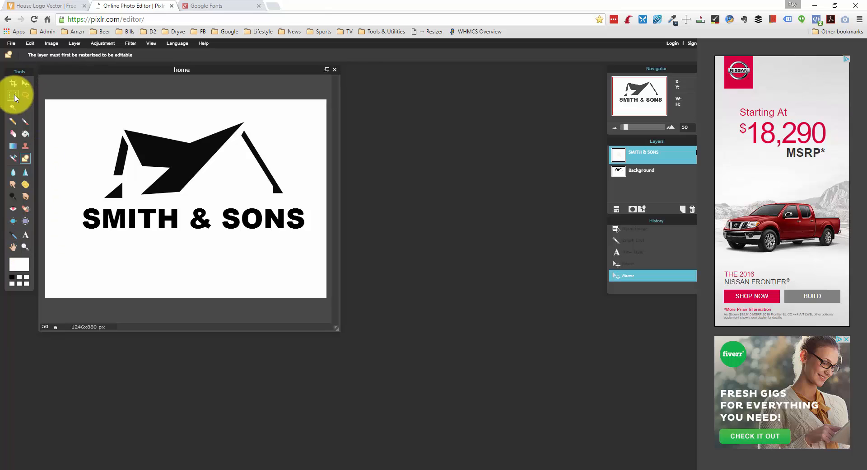
Select a wide rectangle below SMITH & SONS and paint it solid black on a new layer.
left_click(12, 94)
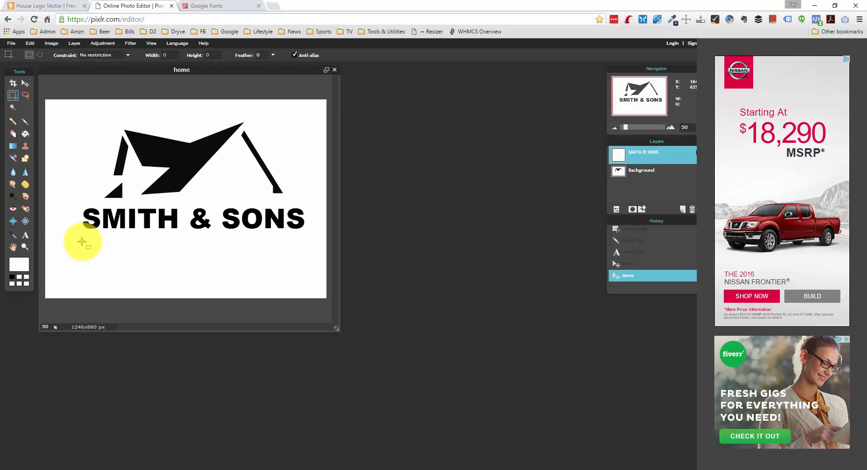
left_click_drag(82, 241, 193, 260)
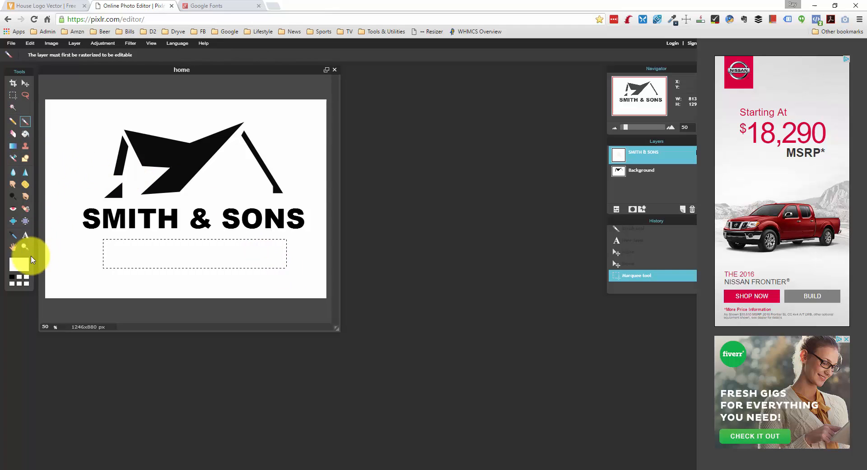
left_click(12, 264)
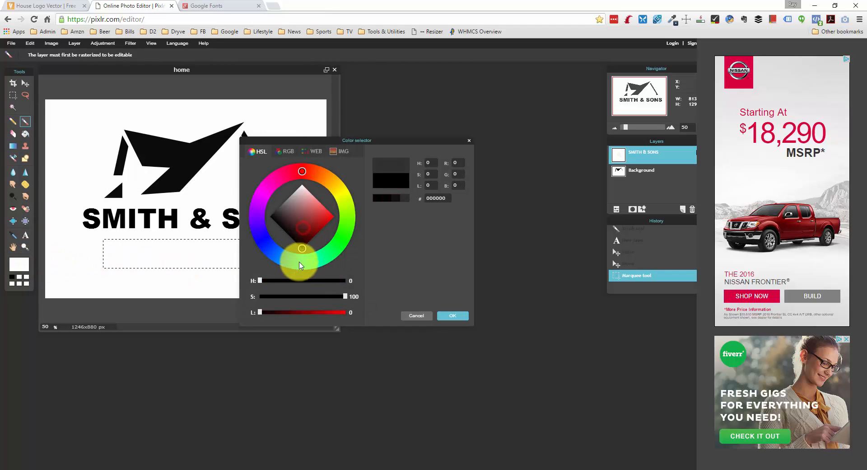
left_click(451, 315)
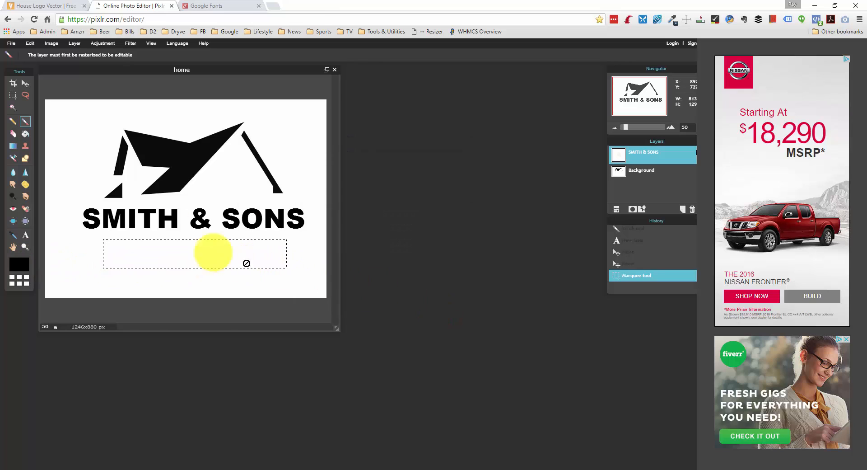
mouse_move(158, 254)
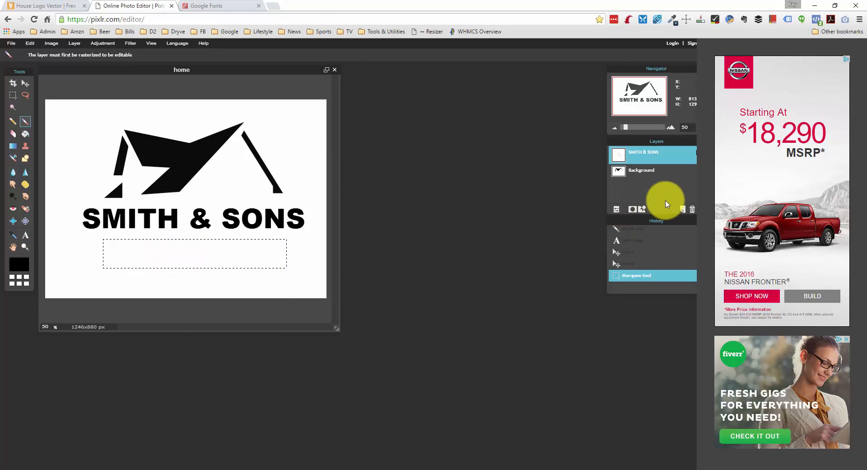
left_click(617, 209)
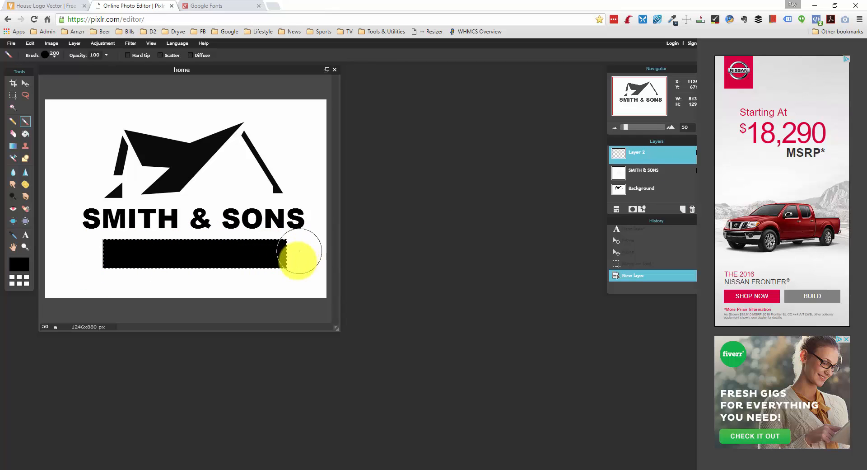
left_click_drag(298, 252, 312, 243)
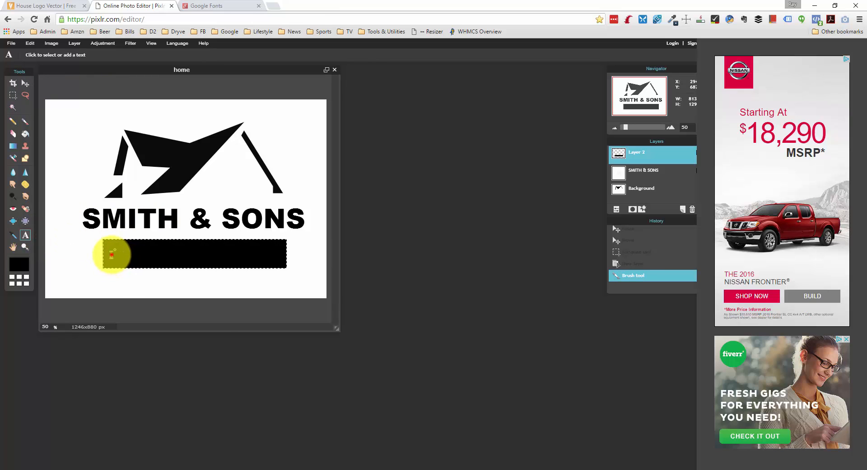
Add smaller white REMODELING text on the black bar and centre it.
left_click(113, 253)
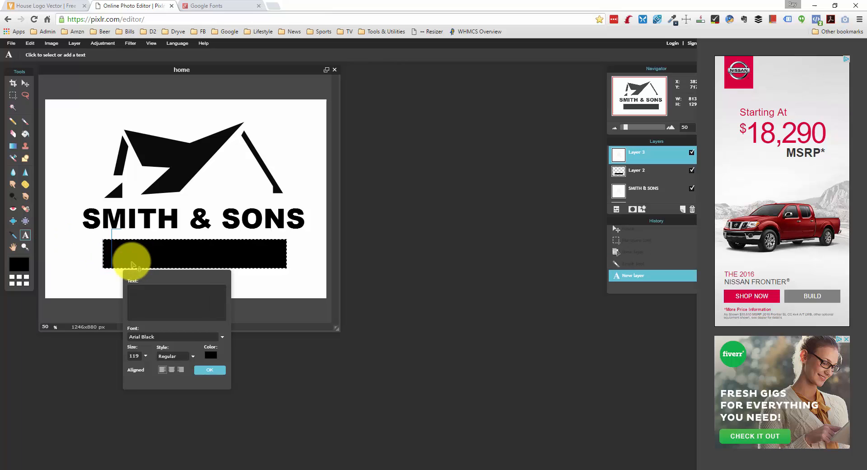
type("REMO")
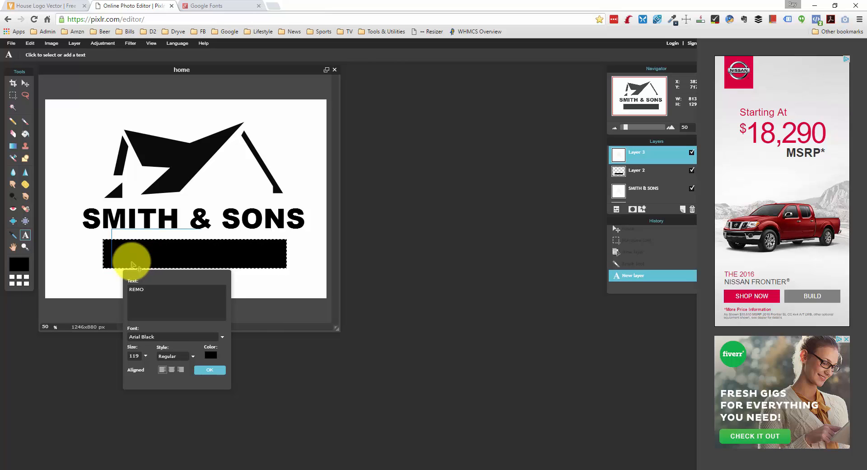
type("DELING")
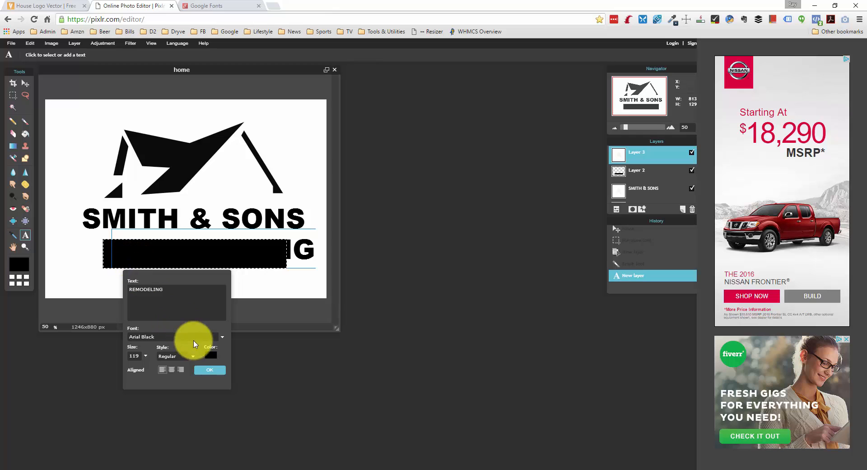
left_click(210, 355)
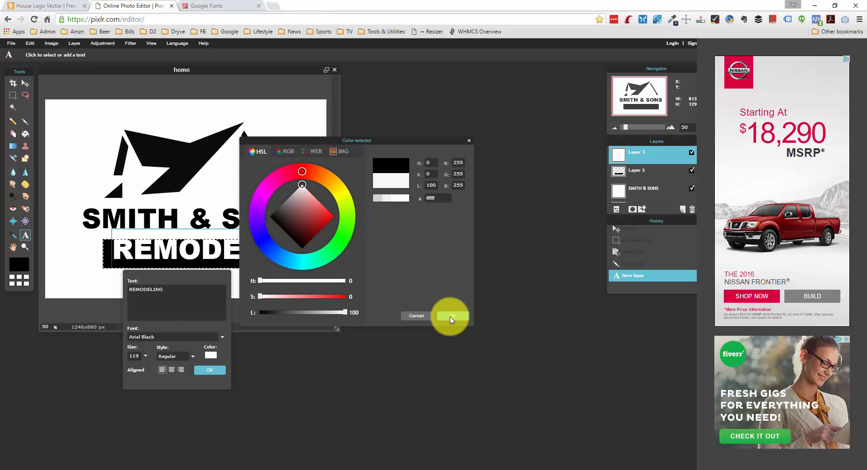
left_click(450, 315)
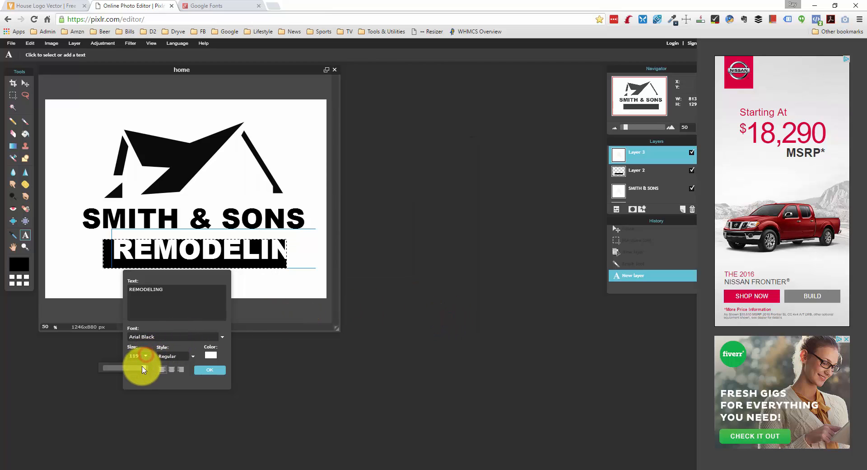
left_click_drag(141, 367, 135, 367)
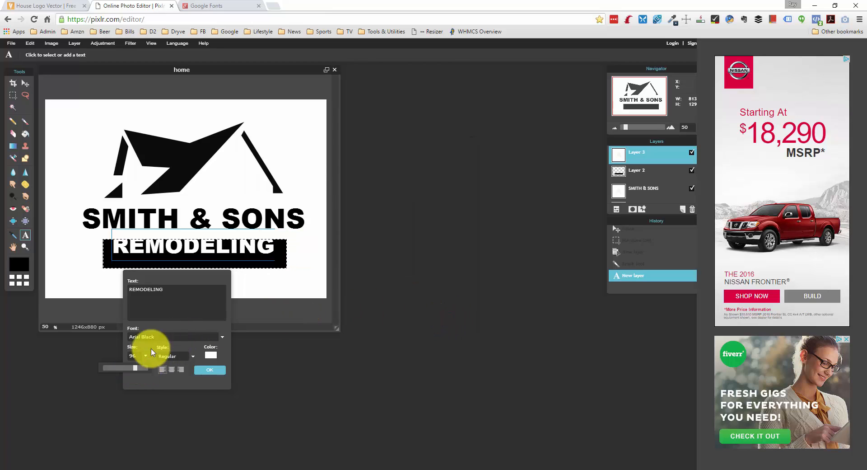
left_click(210, 370)
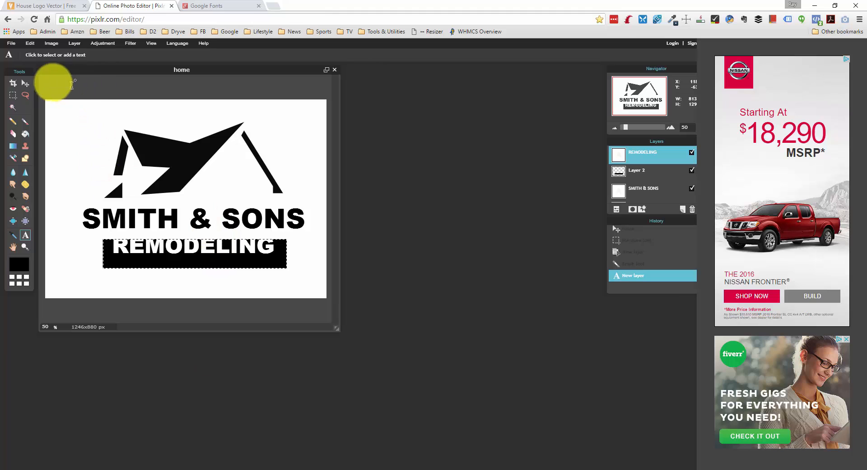
left_click(25, 83)
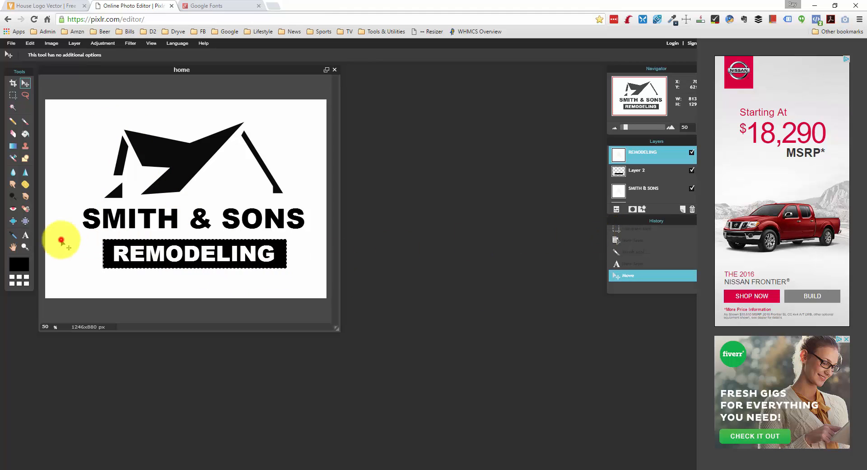
Deselect the marquee around the black bar.
left_click(12, 94)
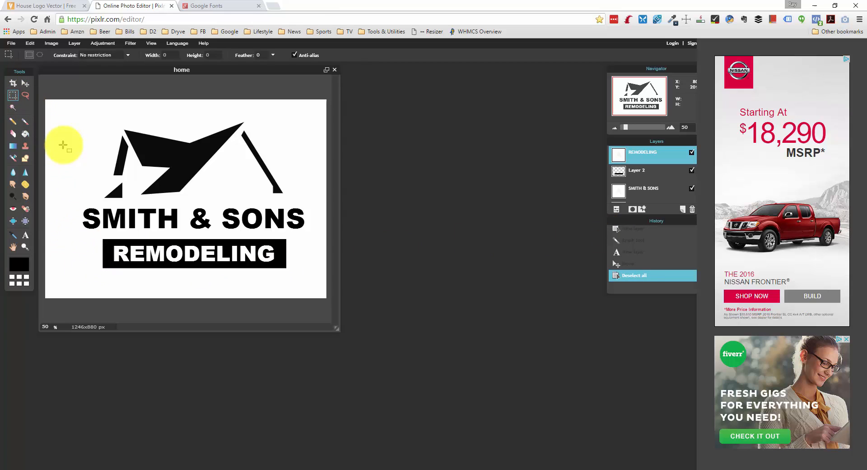
mouse_move(77, 152)
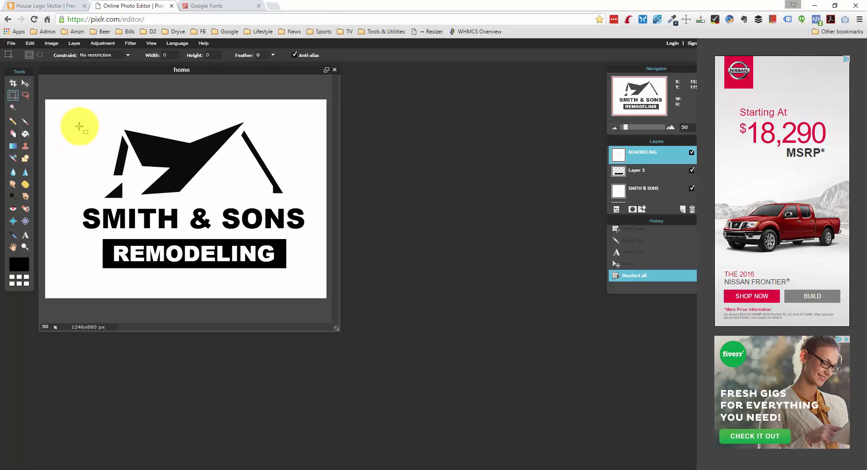
mouse_move(67, 132)
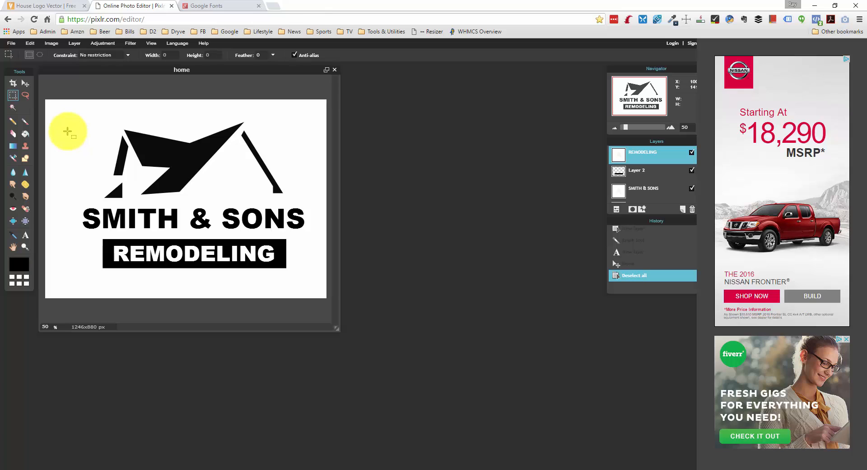
mouse_move(117, 166)
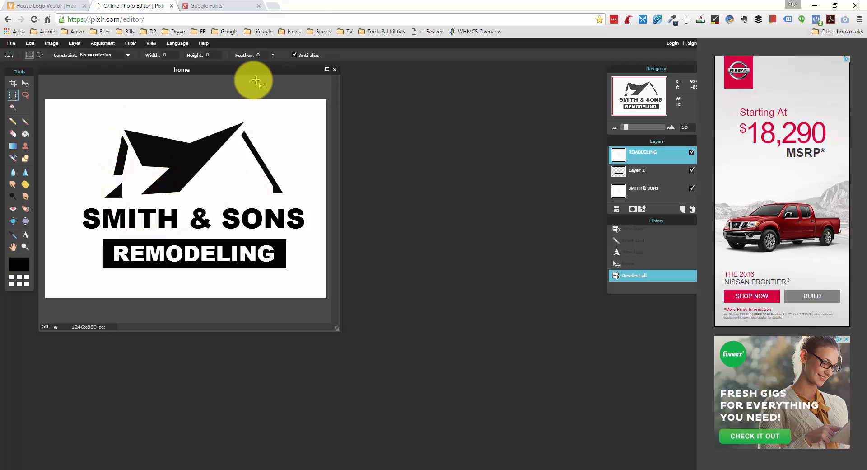
mouse_move(320, 411)
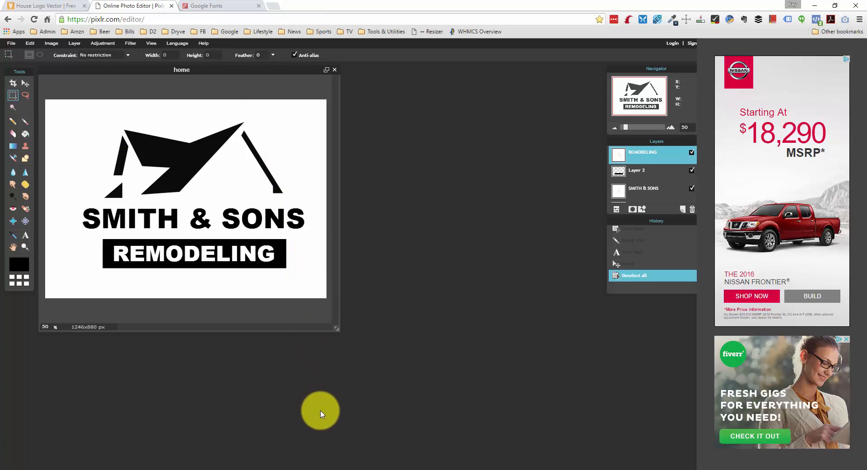